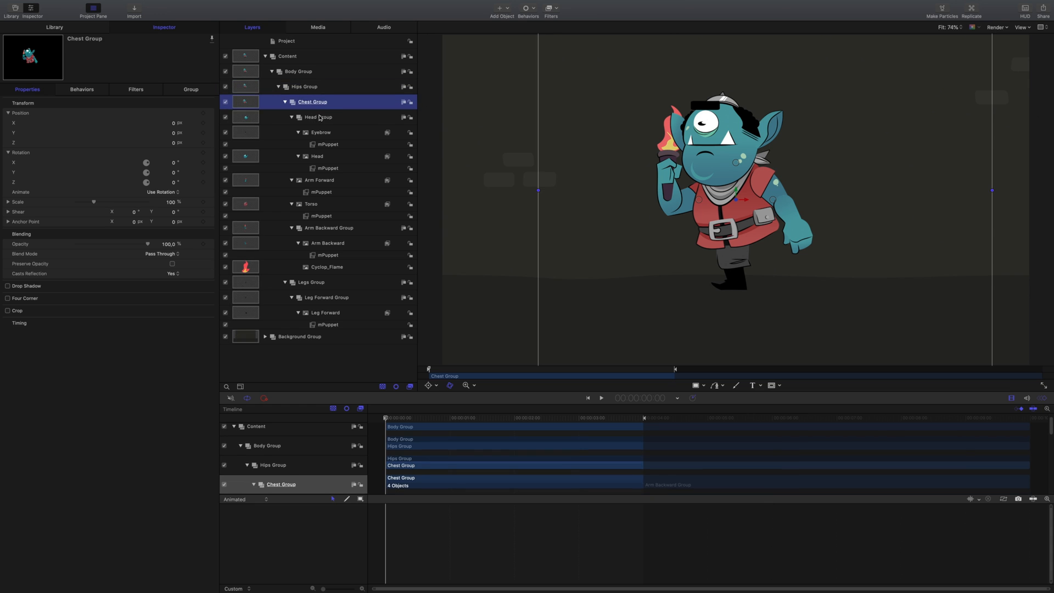
- Inspect the puppet meshes of the backward and forward arm layers
{"action": "left_click", "coordinate": [321, 132]}
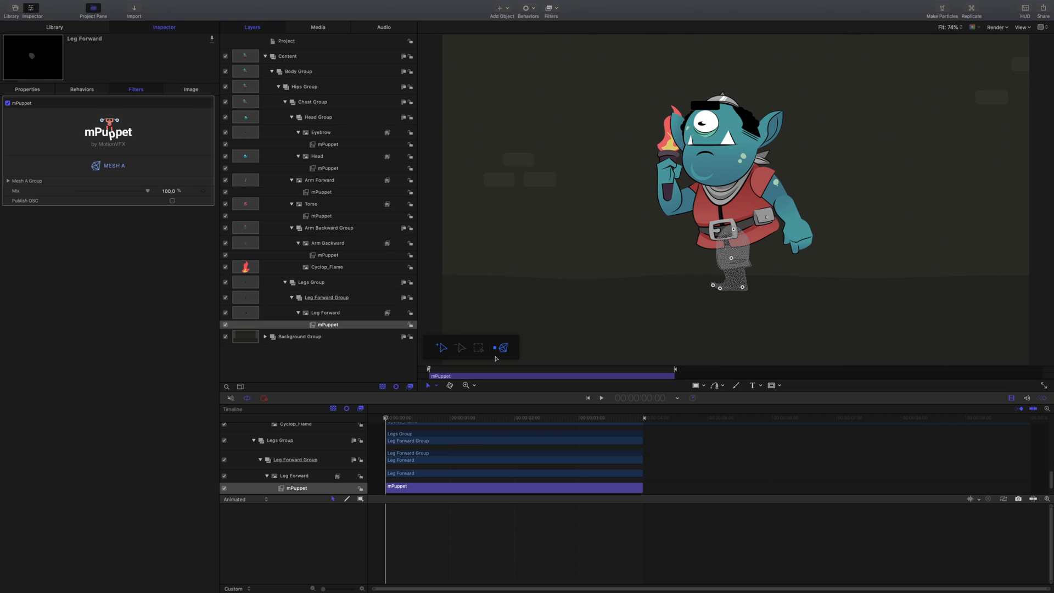
{"action": "left_click", "coordinate": [327, 255]}
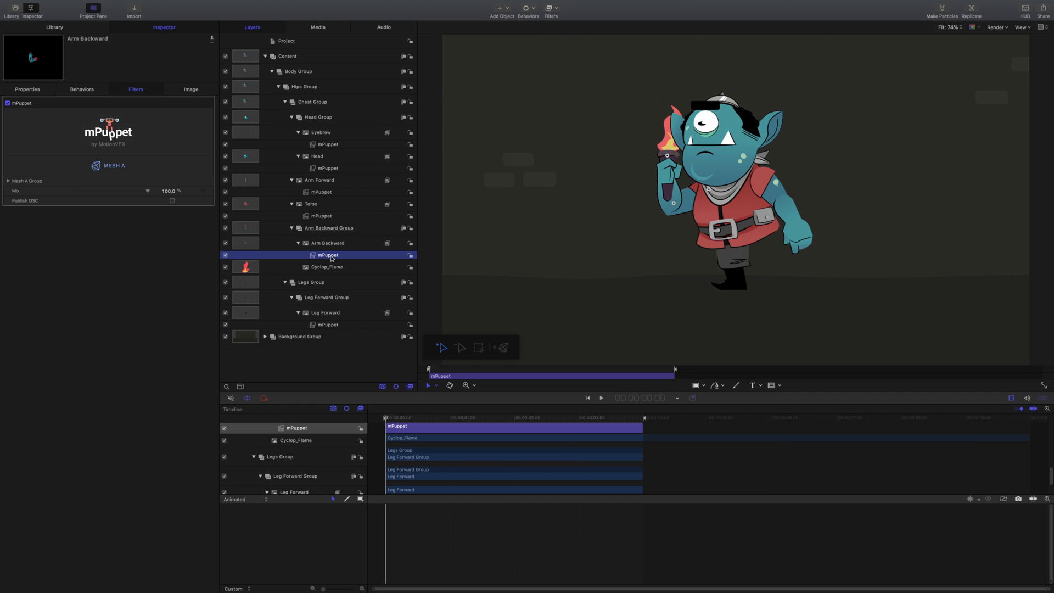
{"action": "left_click", "coordinate": [327, 216]}
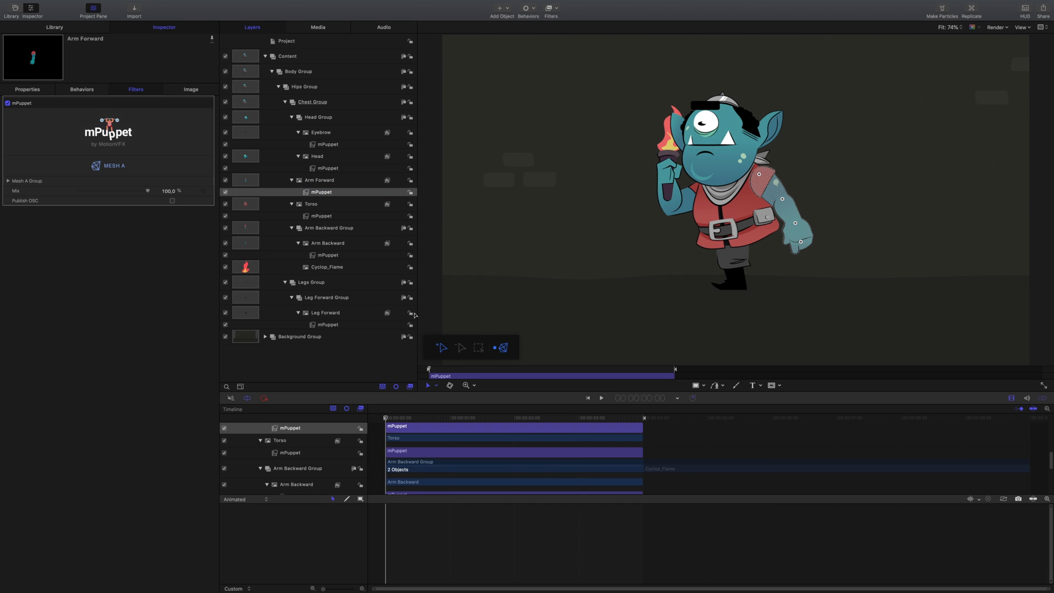
{"action": "left_click", "coordinate": [327, 168]}
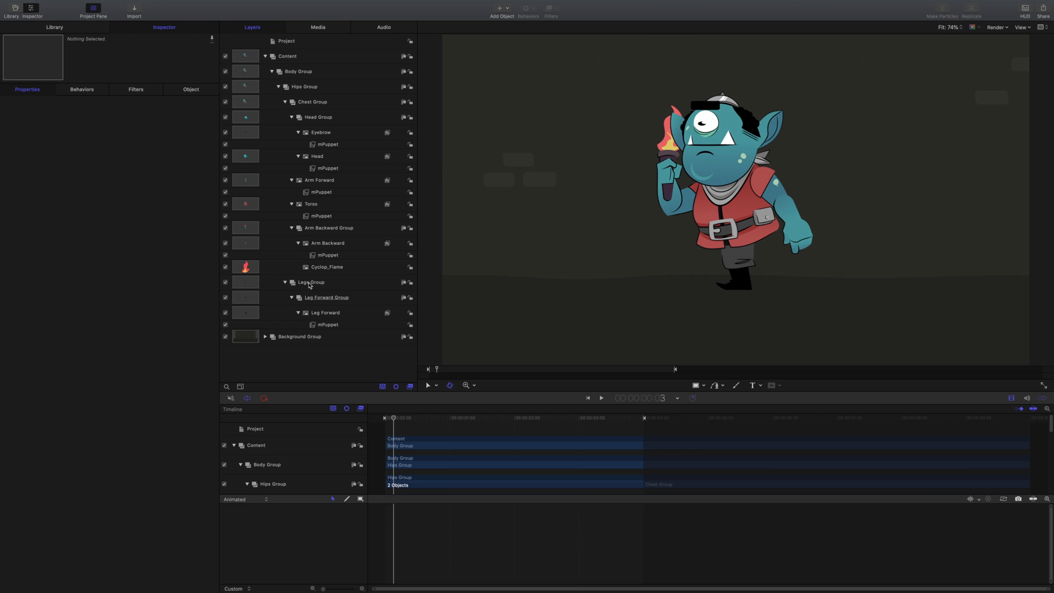
{"action": "mouse_move", "coordinate": [364, 337]}
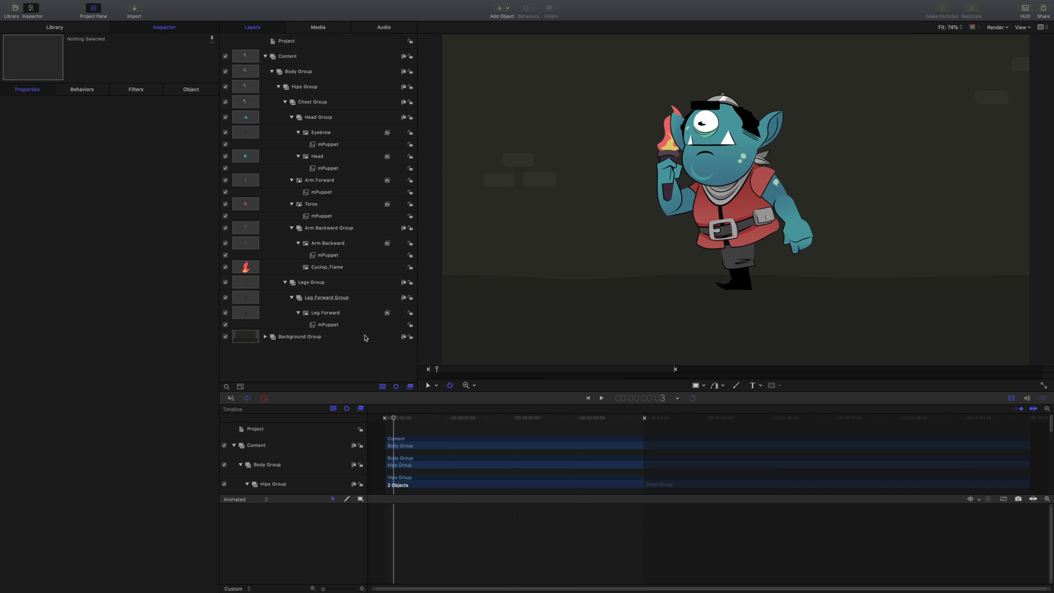
- Switch the time display to Show Frames and select the Leg Forward Group
{"action": "left_click", "coordinate": [678, 397]}
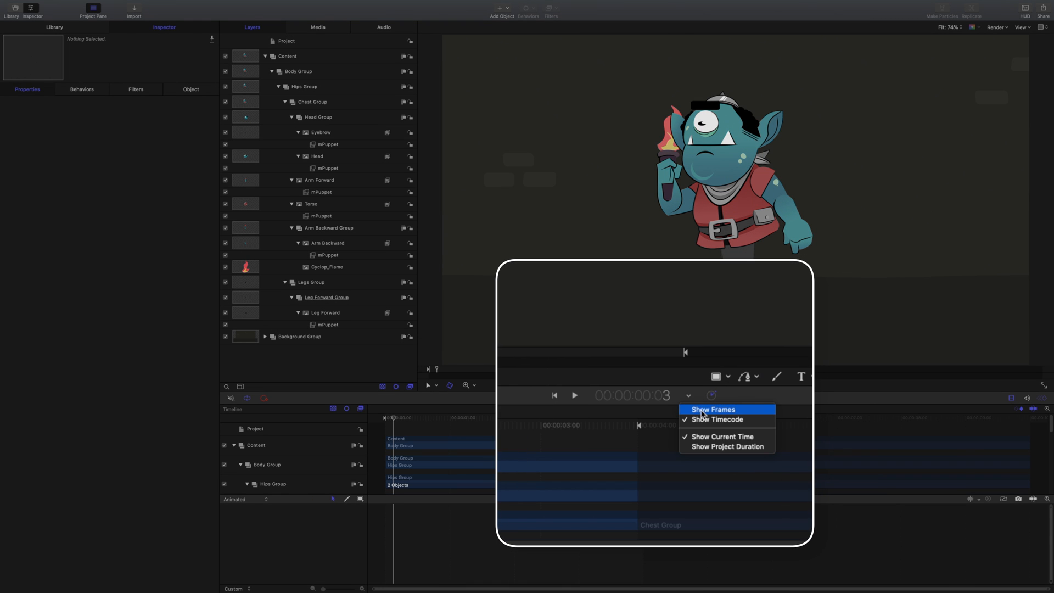
{"action": "left_click", "coordinate": [711, 409]}
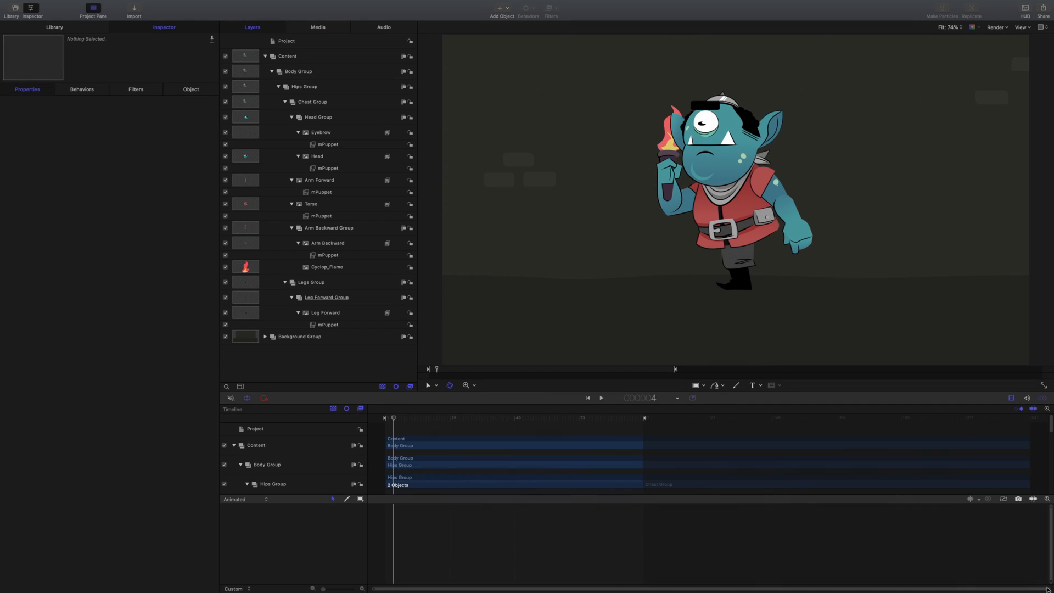
{"action": "left_click", "coordinate": [326, 297]}
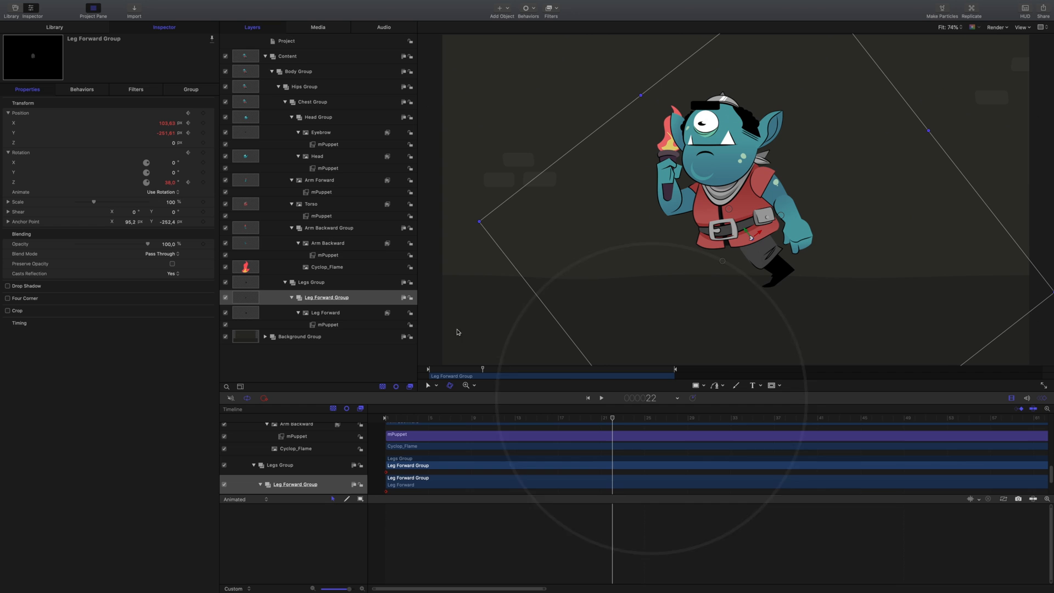
- Keyframe the Leg Forward Group's Position X/Y and Rotation Z at several frames
{"action": "left_click", "coordinate": [203, 182]}
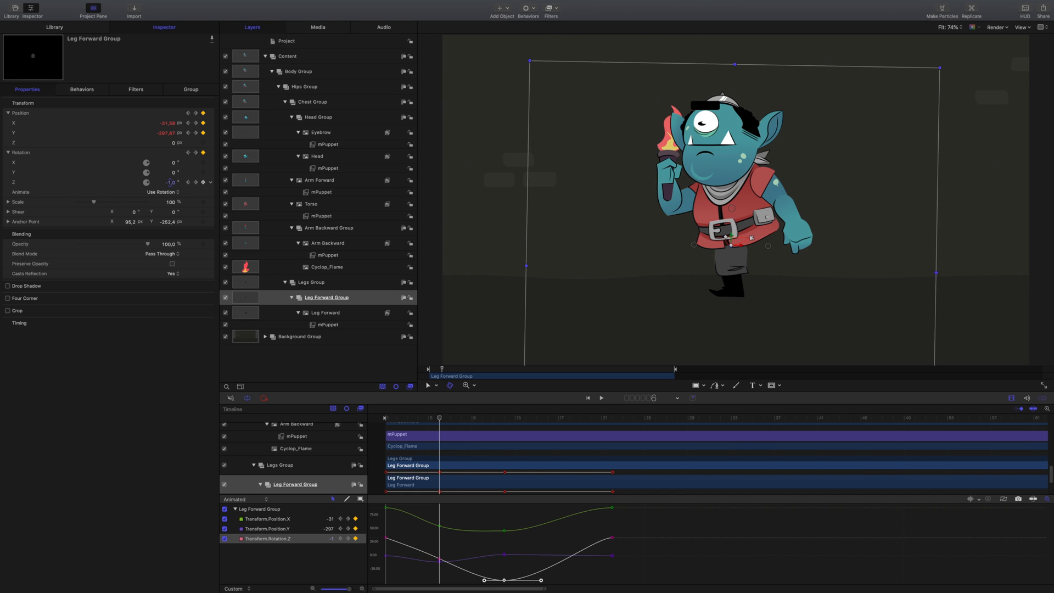
{"action": "left_click", "coordinate": [483, 417]}
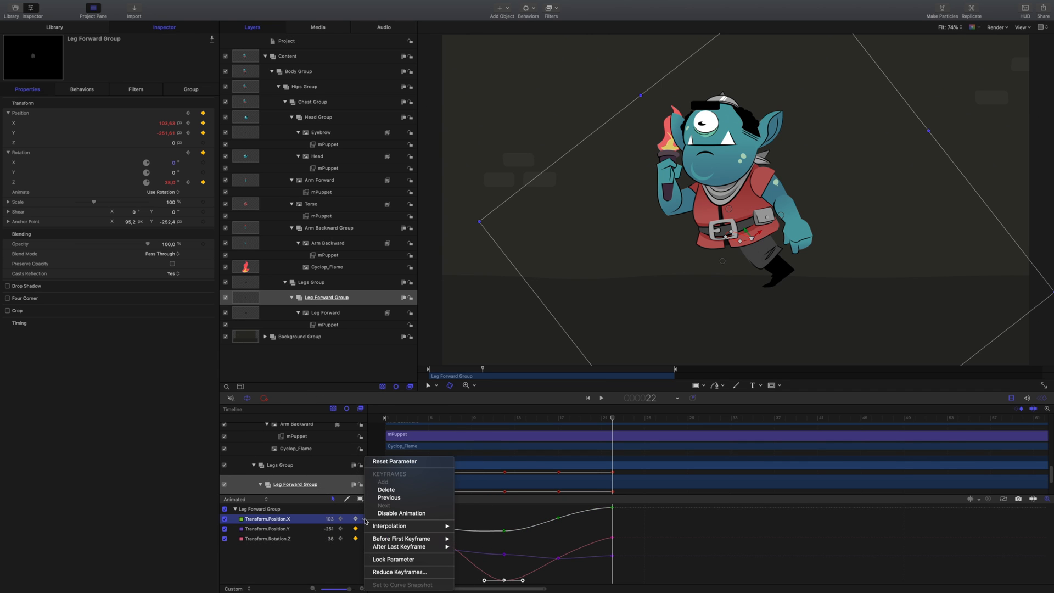
- Set After Last Keyframe to Repeat on the X position and Z rotation curves
{"action": "left_click", "coordinate": [398, 547]}
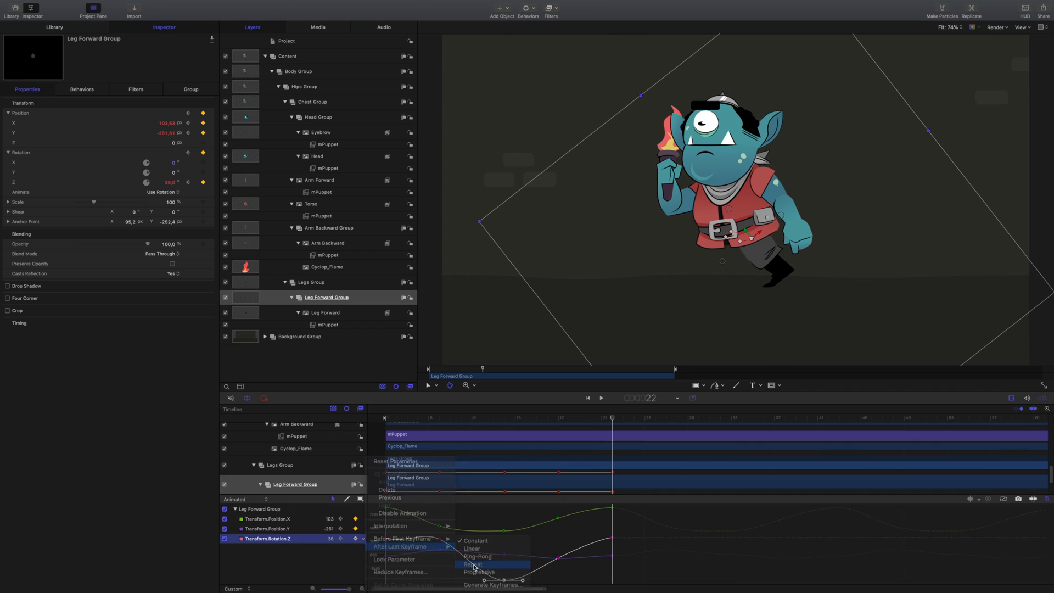
{"action": "left_click", "coordinate": [473, 564]}
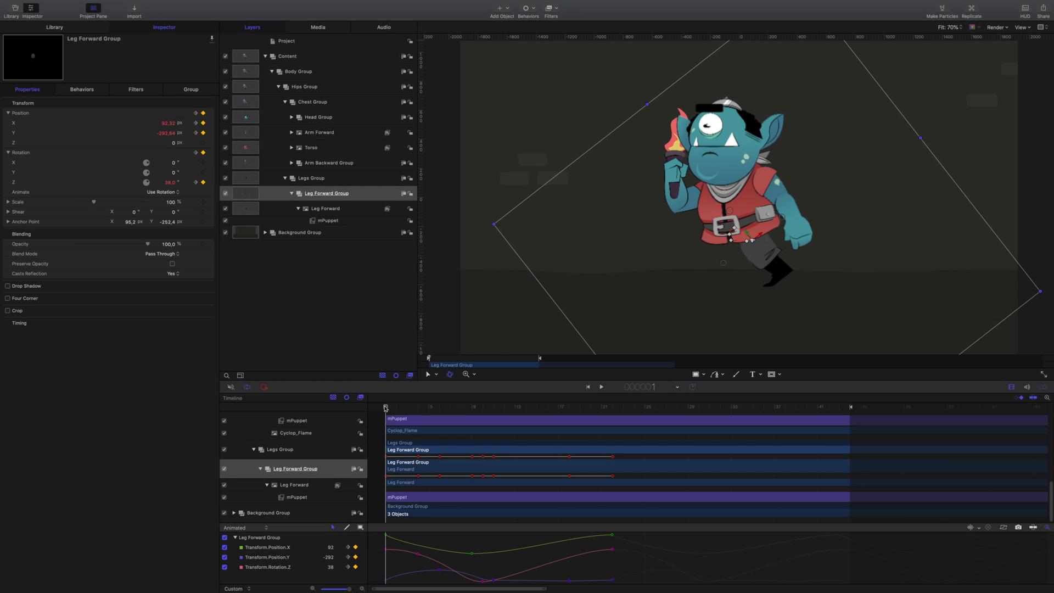
- Add a new empty group in Legs Group and rename it 'Leg Forward Group Main'
{"action": "left_click", "coordinate": [601, 386]}
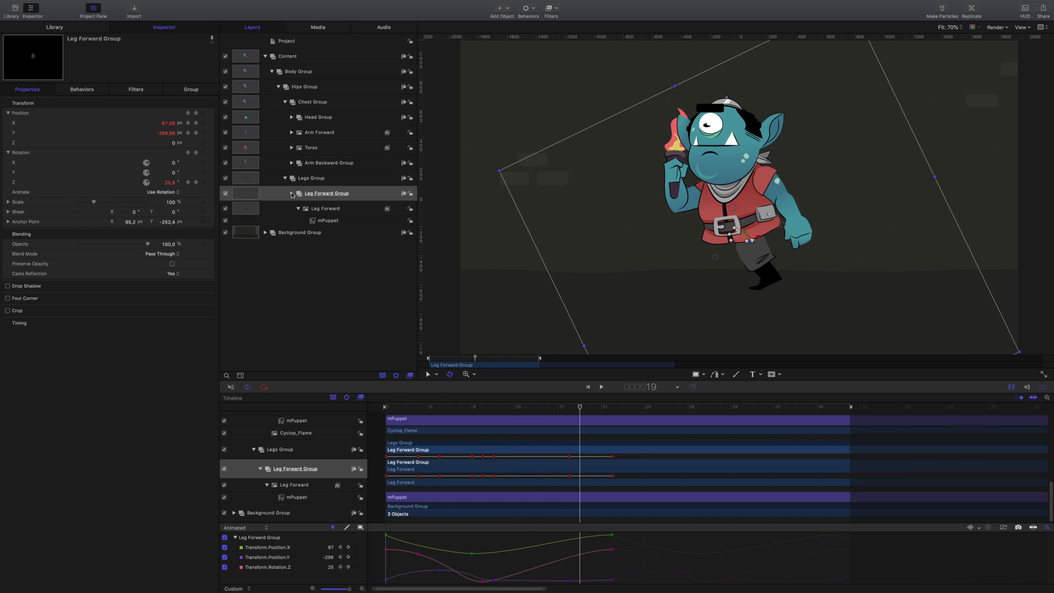
{"action": "key", "text": "cmd+shift+n"}
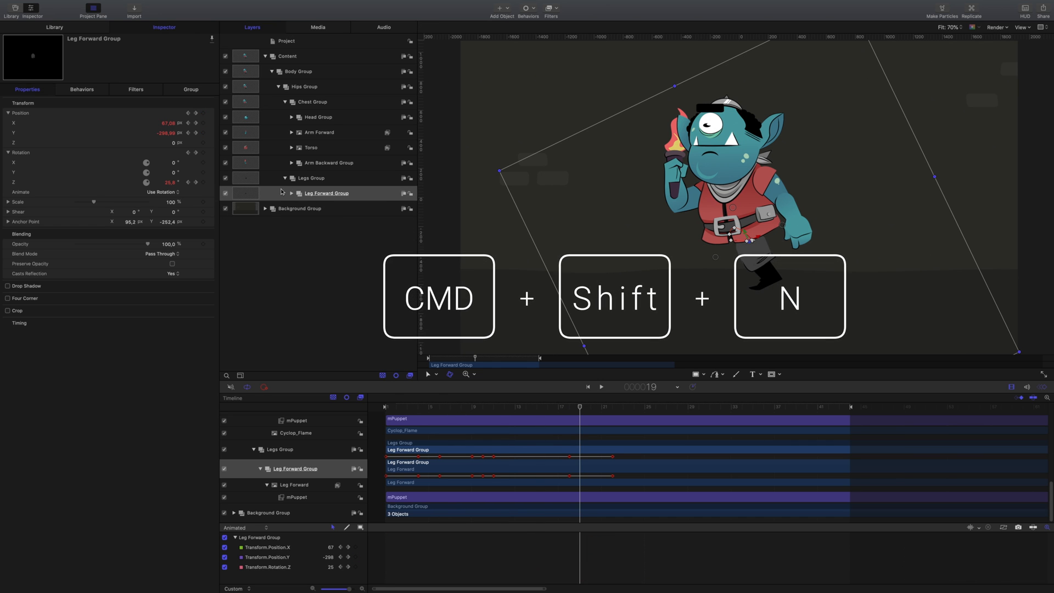
{"action": "key", "text": "cmd+shift+n"}
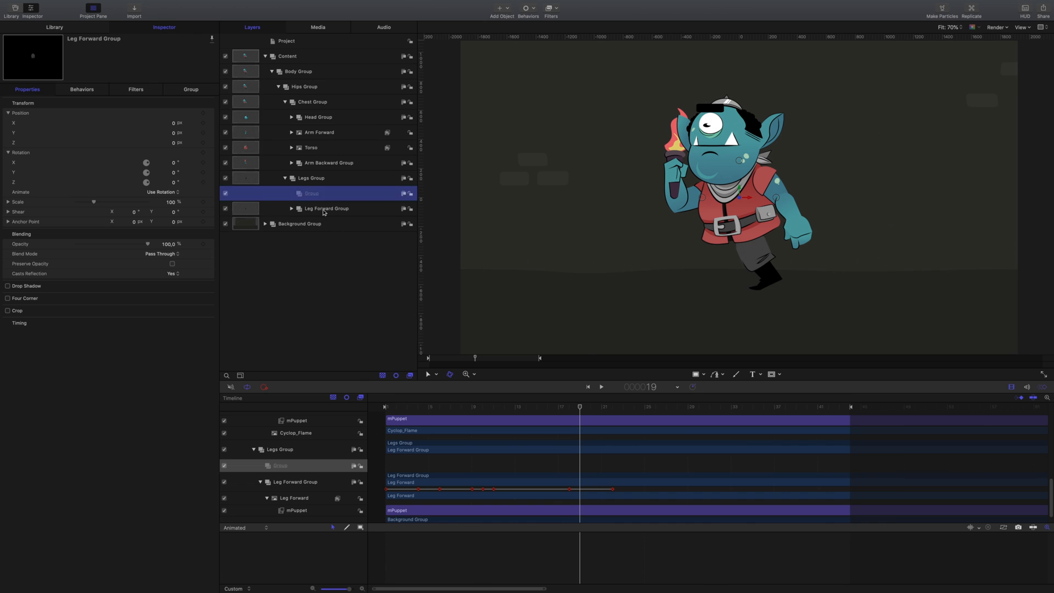
{"action": "double_click", "coordinate": [310, 193]}
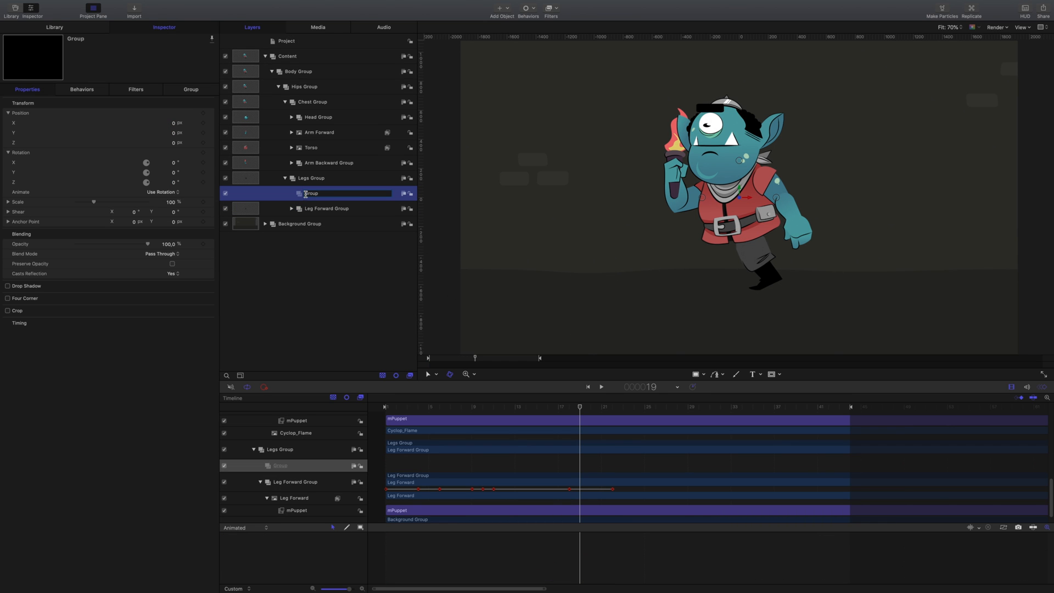
{"action": "type", "text": "Leg Forward Group Ma"}
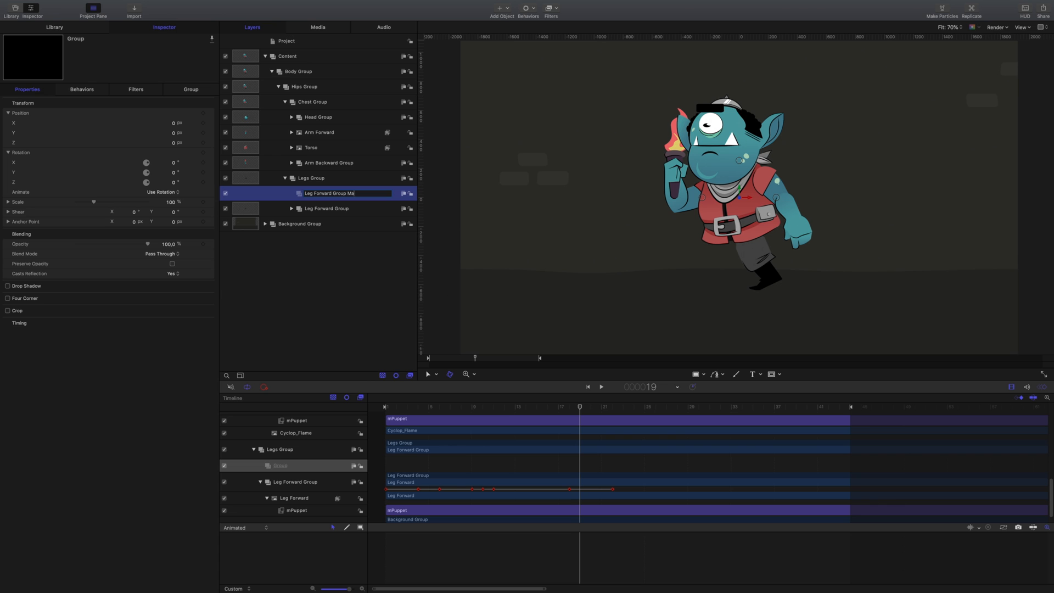
{"action": "left_click", "coordinate": [326, 208]}
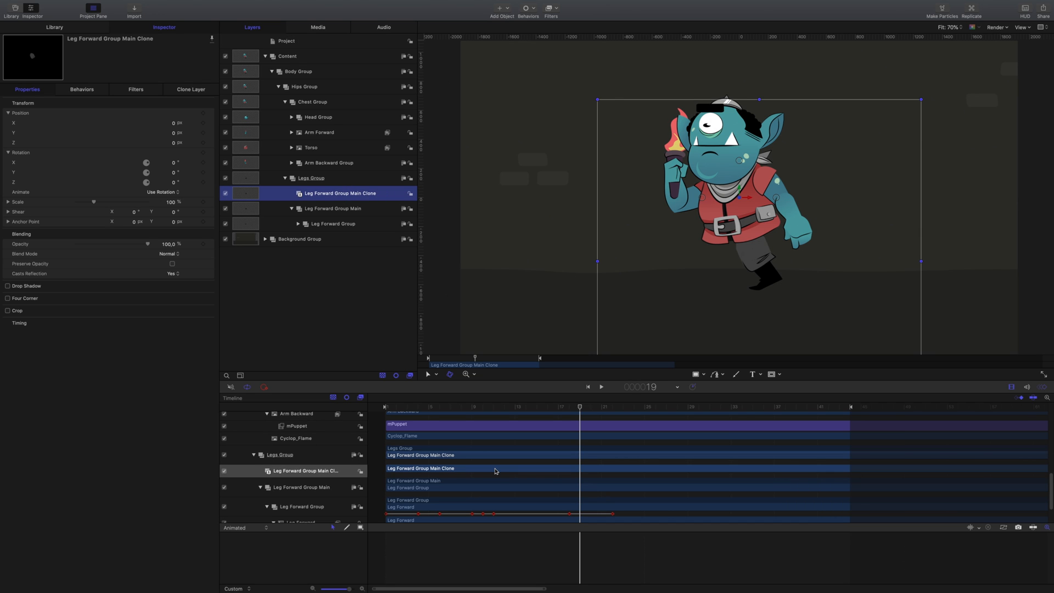
{"action": "mouse_move", "coordinate": [494, 471]}
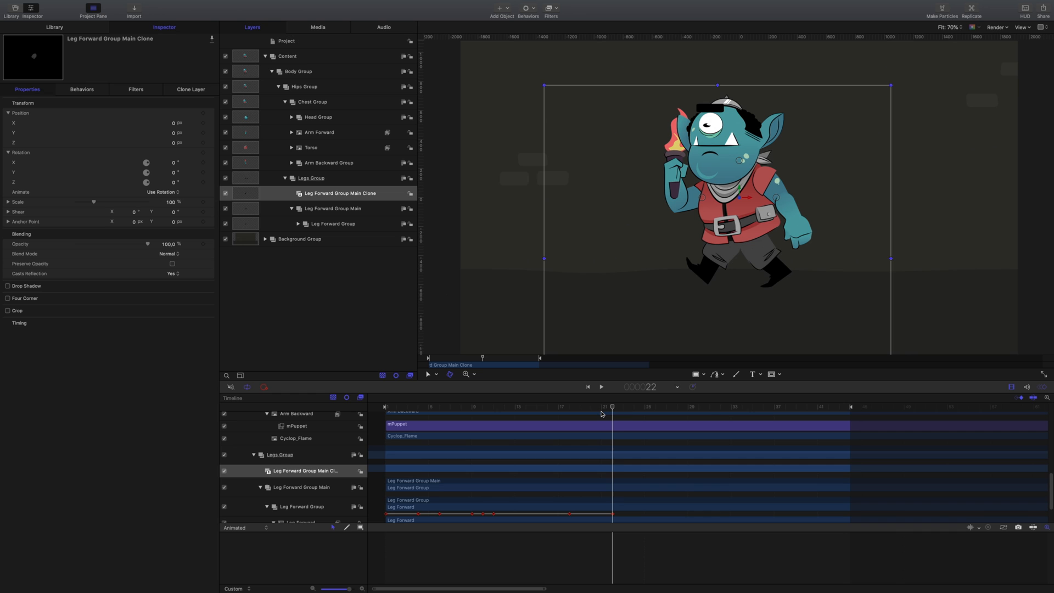
- Check both legs rendered by the clone at another frame
{"action": "left_click", "coordinate": [634, 406]}
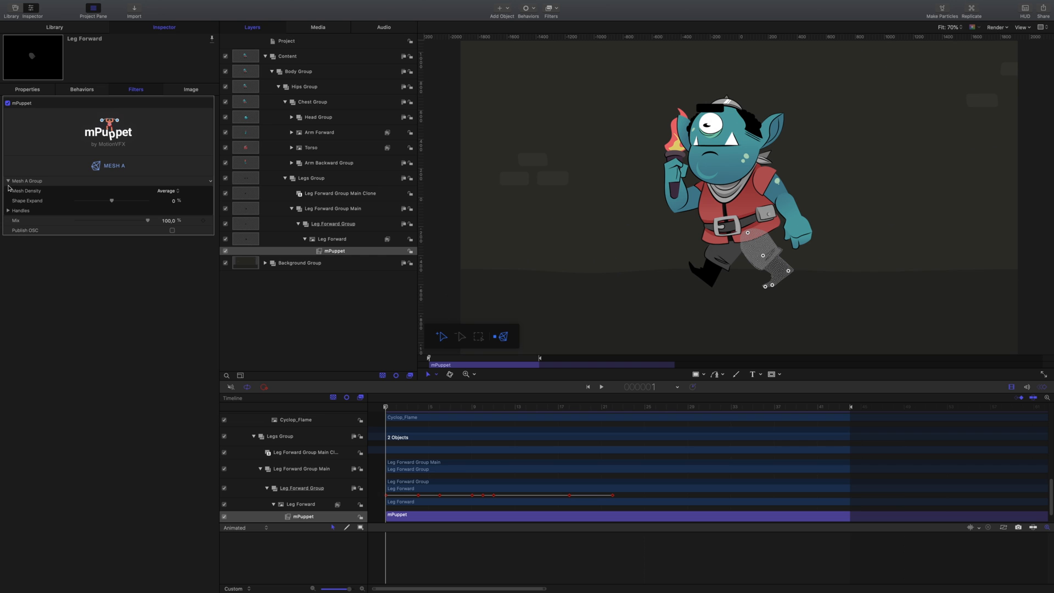
- Keyframe the forward leg's first mPuppet handle and move to a later frame of the step
{"action": "left_click", "coordinate": [20, 211]}
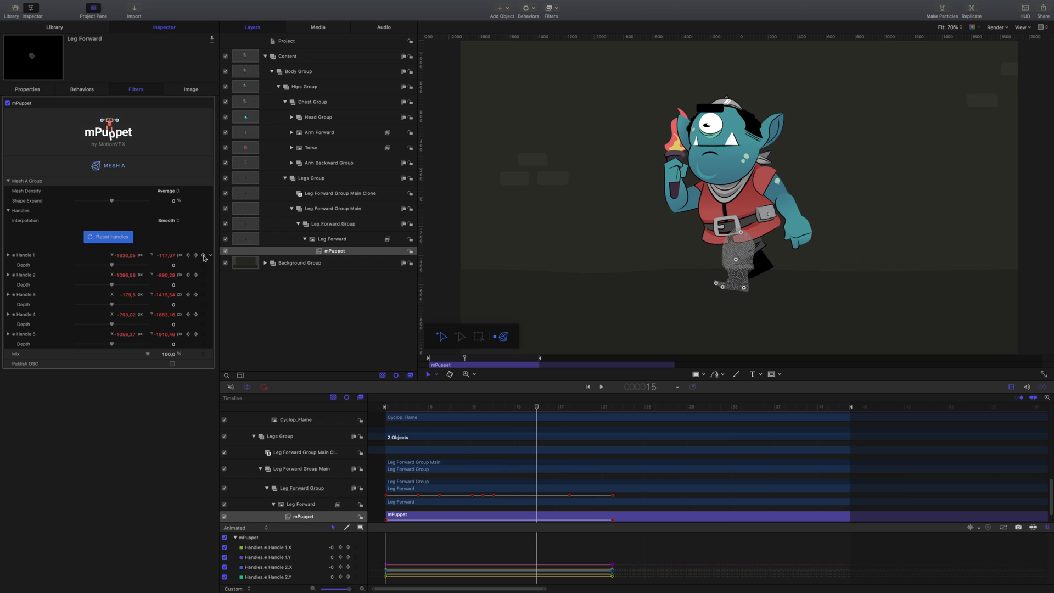
{"action": "left_click", "coordinate": [204, 255]}
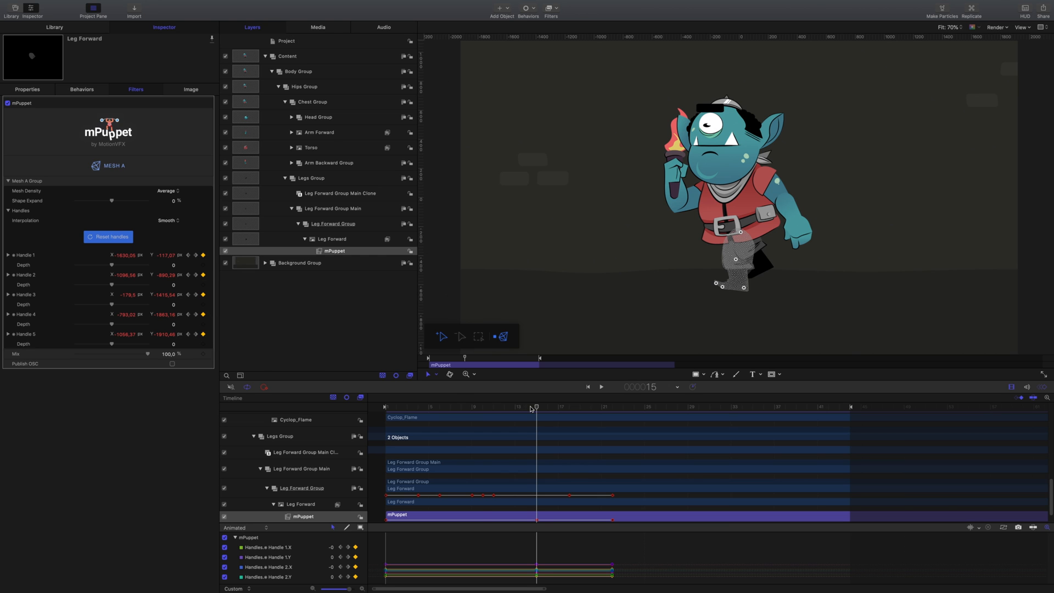
{"action": "left_click", "coordinate": [449, 407]}
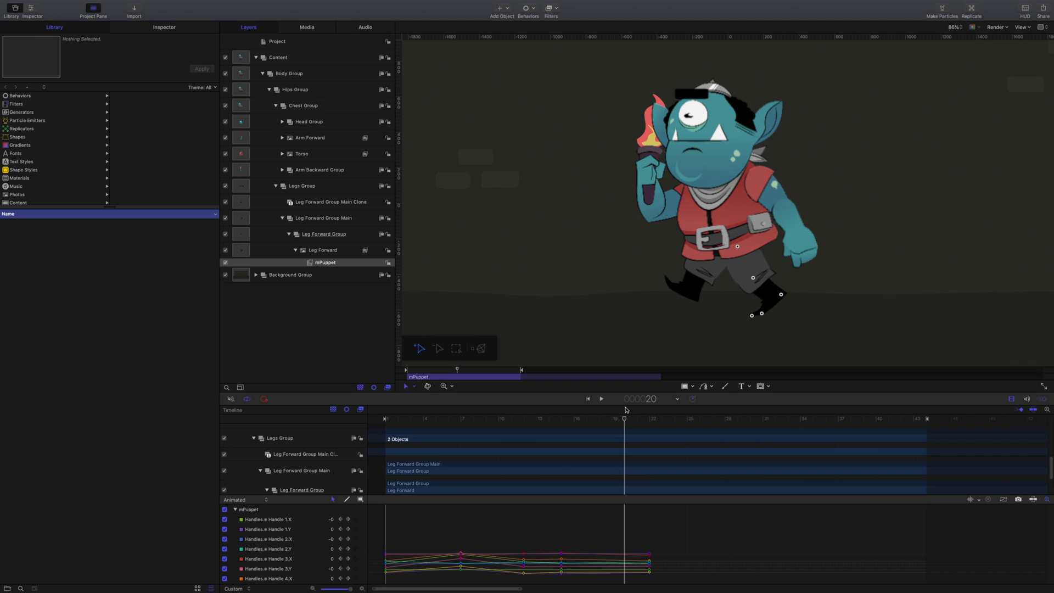
- Select Torso Group and show its transform properties in the Inspector
{"action": "left_click", "coordinate": [312, 101]}
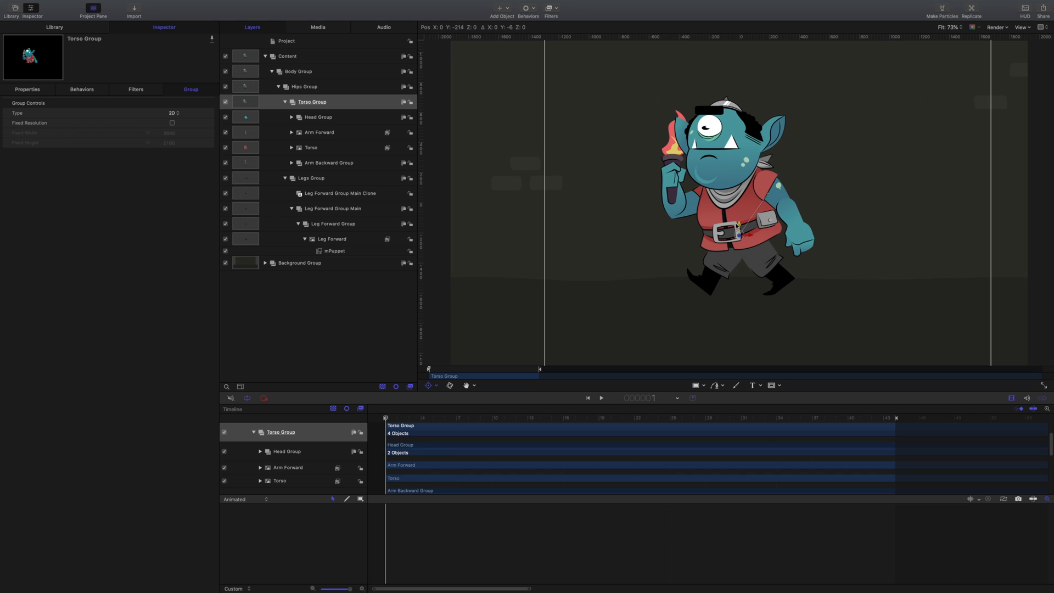
{"action": "left_click", "coordinate": [26, 89]}
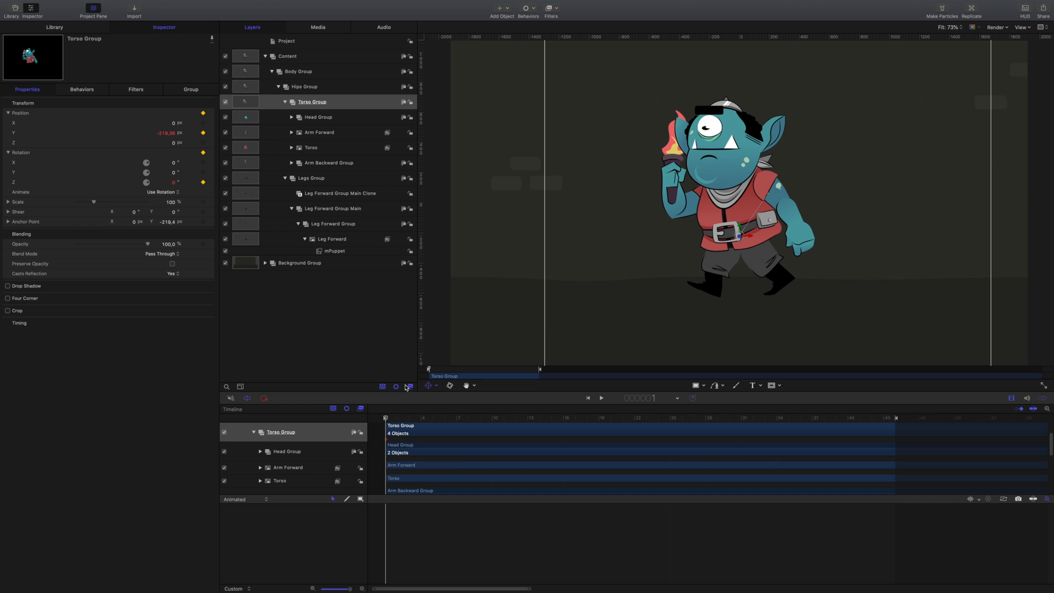
{"action": "left_click", "coordinate": [645, 417]}
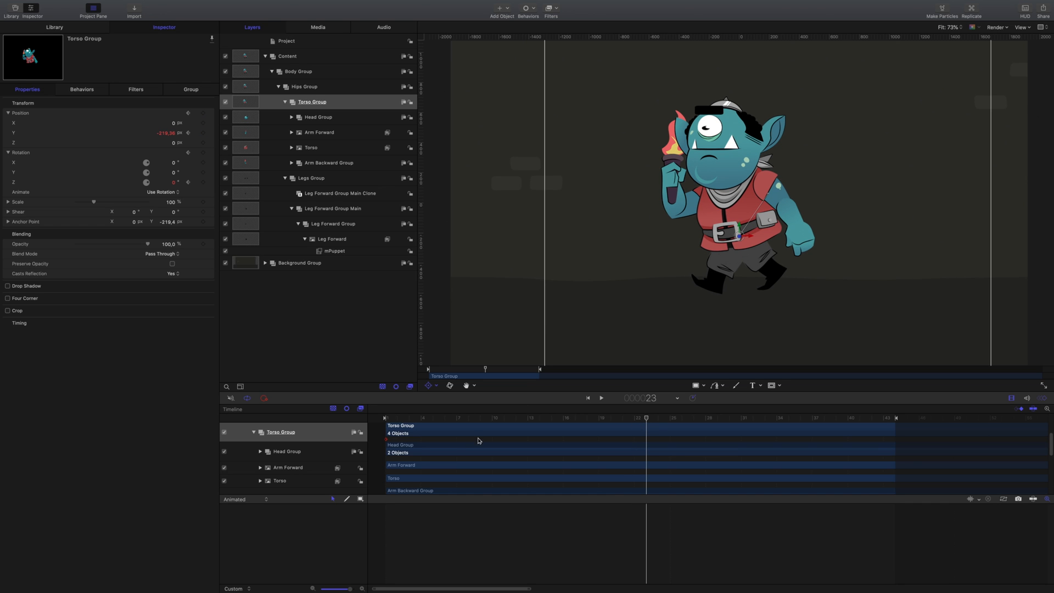
- Keyframe the torso's Y bob and enter a Z rotation of 10 at a later frame
{"action": "left_click", "coordinate": [333, 251]}
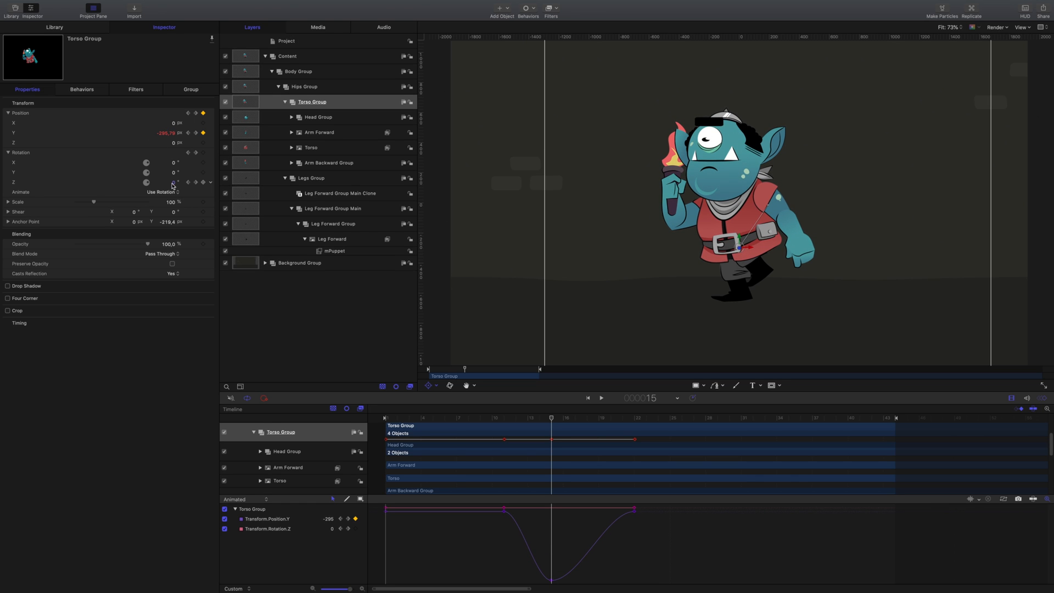
{"action": "left_click", "coordinate": [167, 183]}
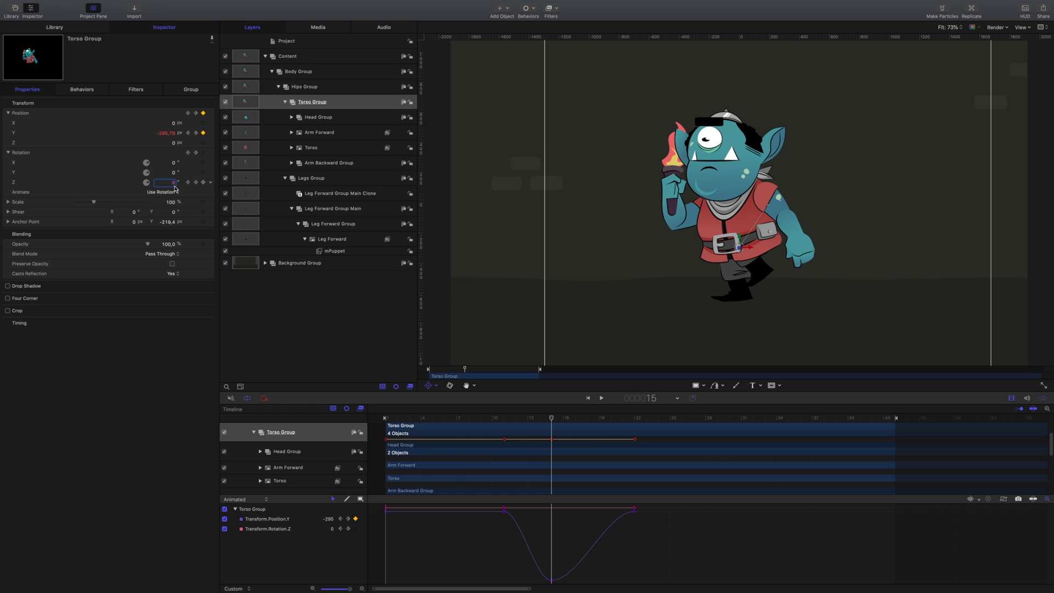
{"action": "type", "text": "10"}
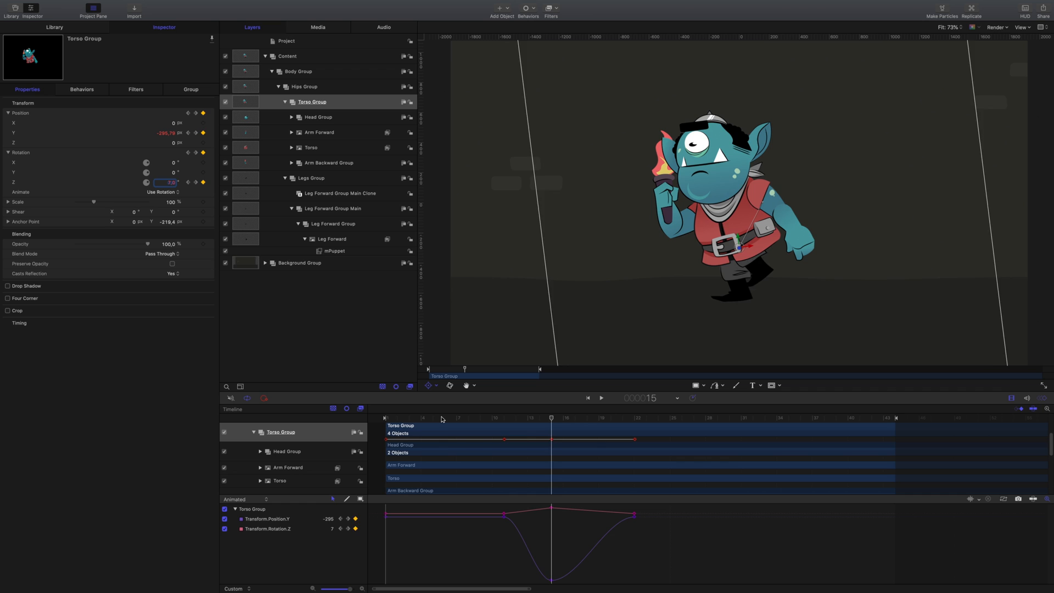
- Copy and paste the torso keyframes for a second cycle, break a tangent and reshape the curve
{"action": "key", "text": "cmd+c"}
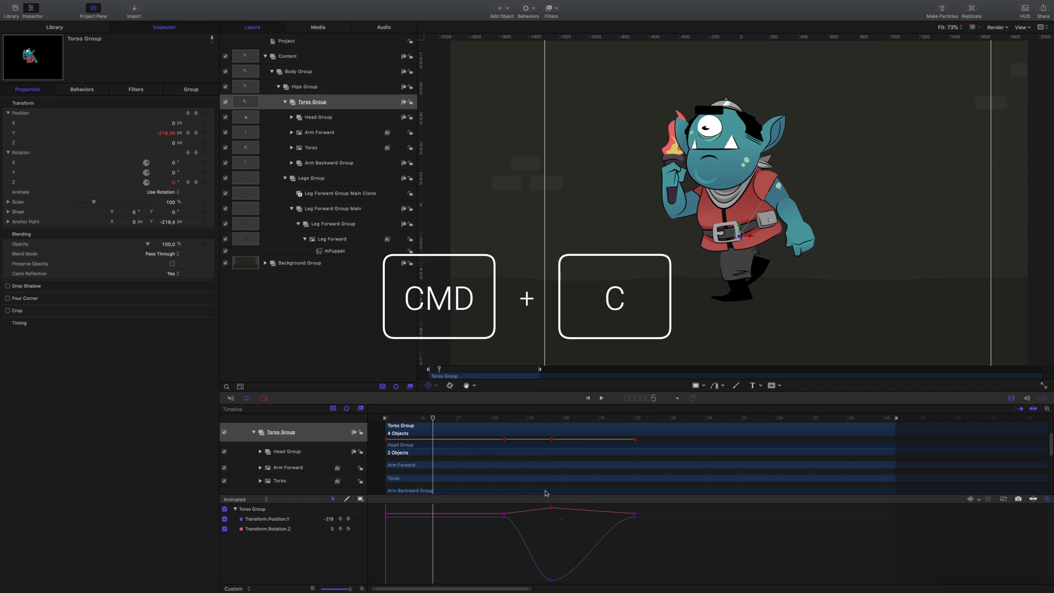
{"action": "key", "text": "cmd+v"}
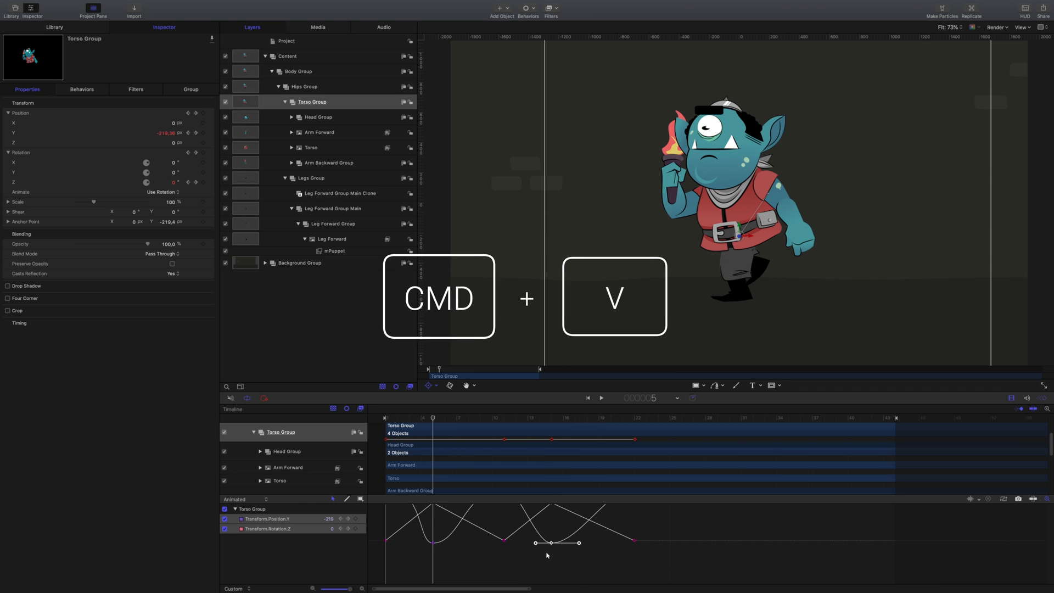
{"action": "key", "text": "cmd+v"}
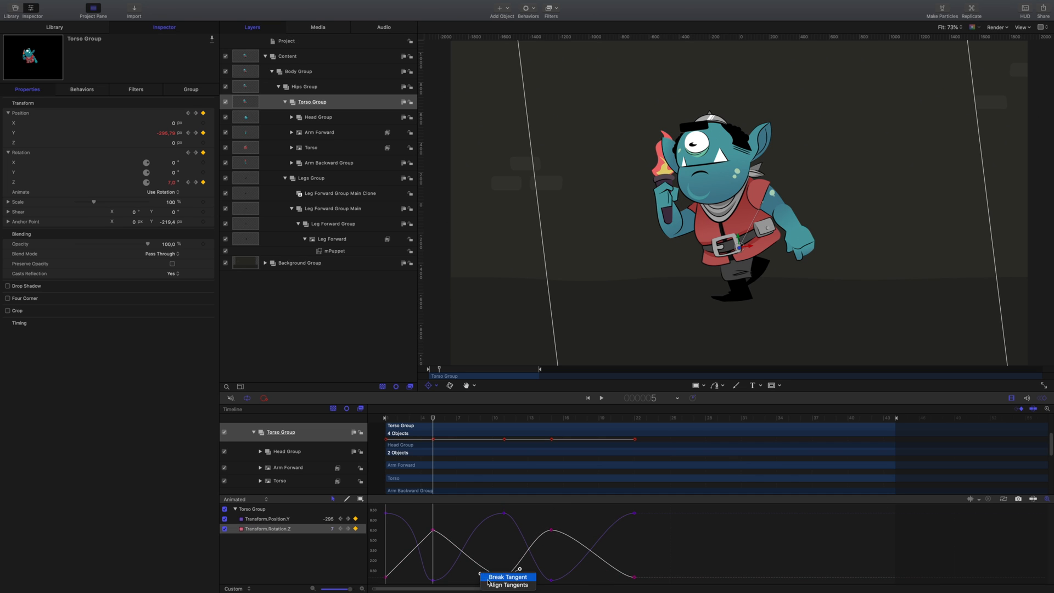
{"action": "left_click", "coordinate": [507, 576]}
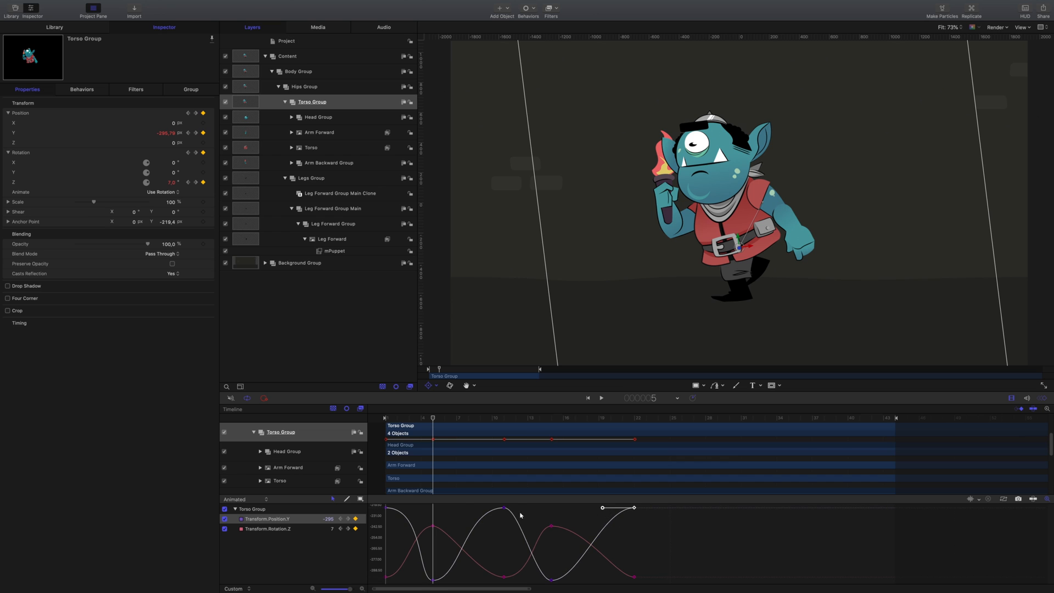
{"action": "left_click_drag", "start_coordinate": [602, 507], "coordinate": [544, 579]}
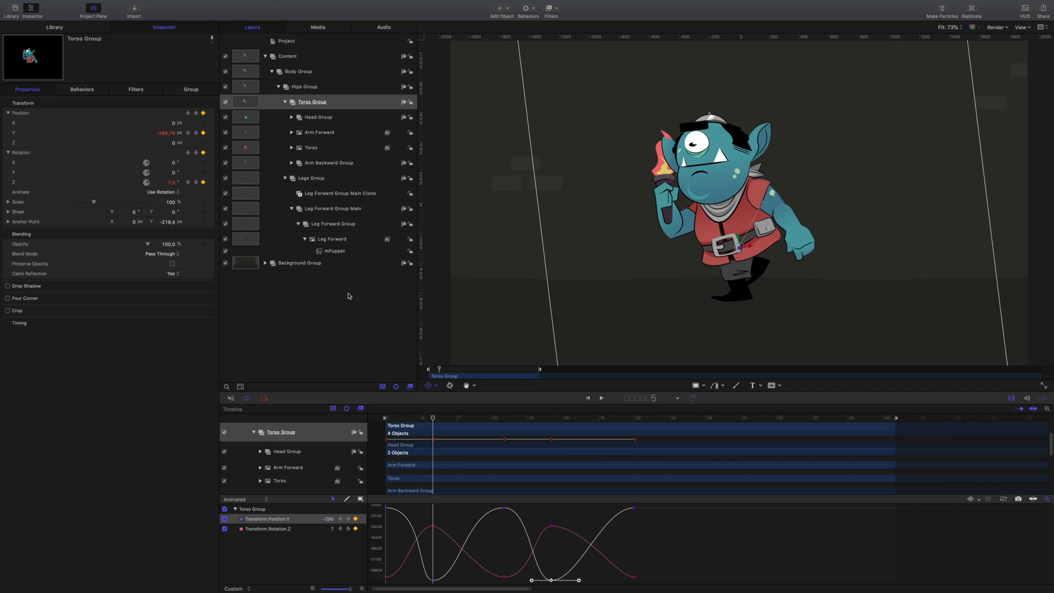
- Expand the Torso layer and select its mPuppet filter
{"action": "left_click", "coordinate": [291, 147]}
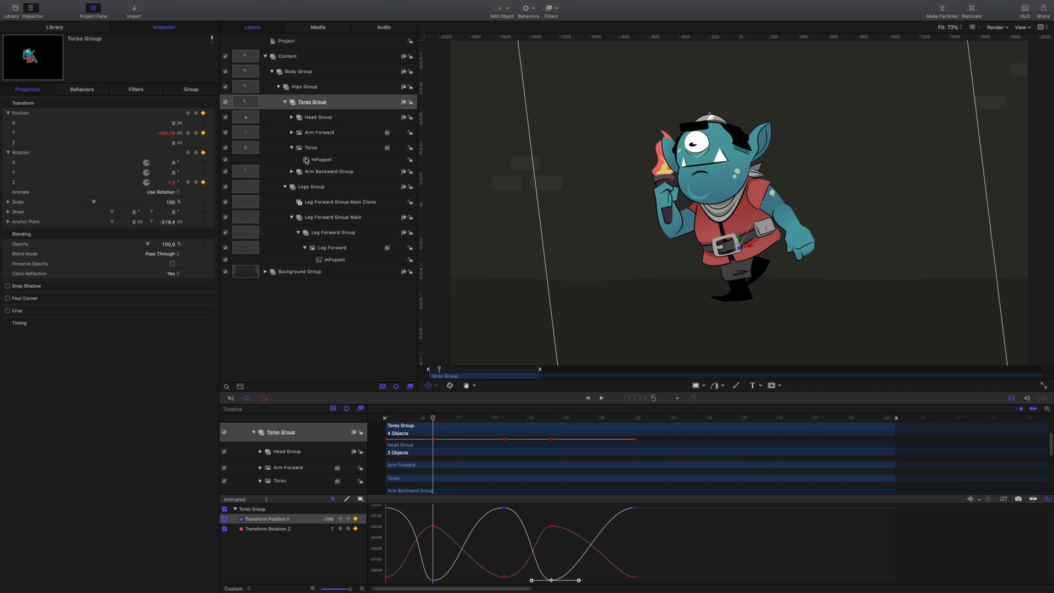
{"action": "left_click", "coordinate": [322, 159]}
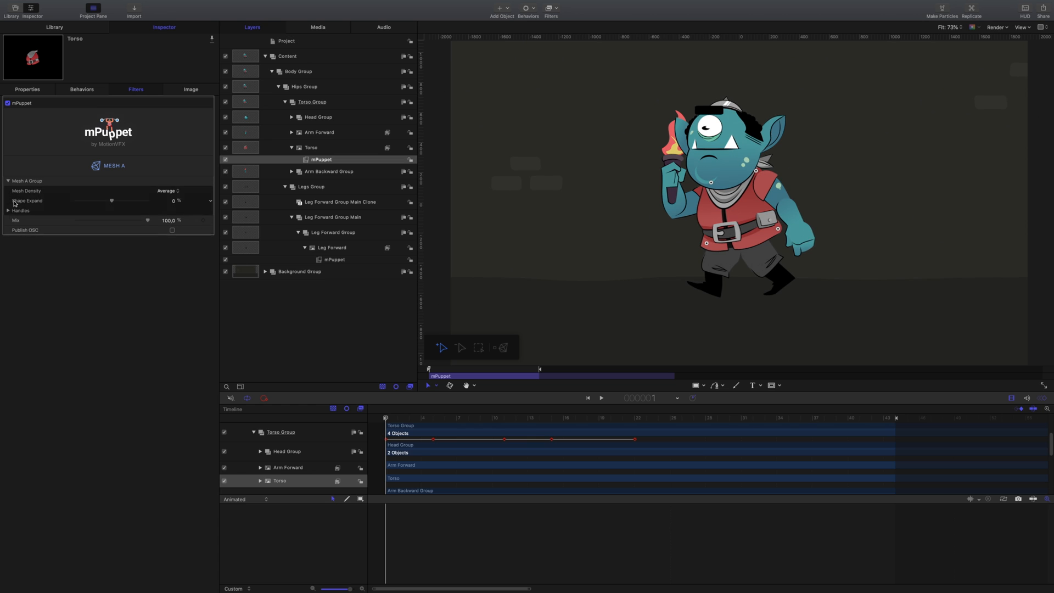
- Reveal the torso mesh handles and pose them at different frames of the cycle
{"action": "left_click", "coordinate": [7, 211]}
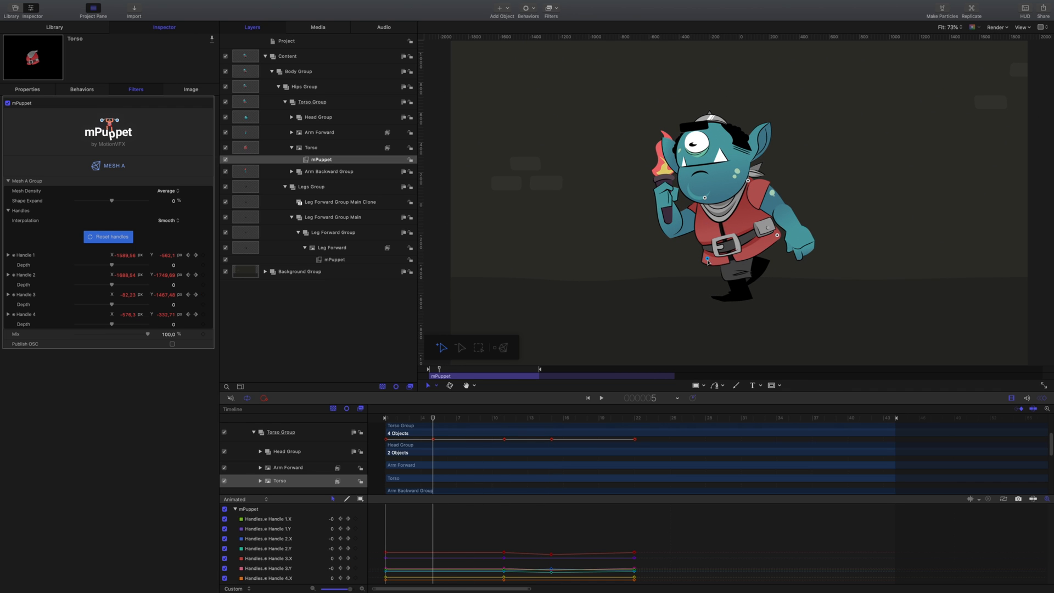
{"action": "key", "text": "cmd+c"}
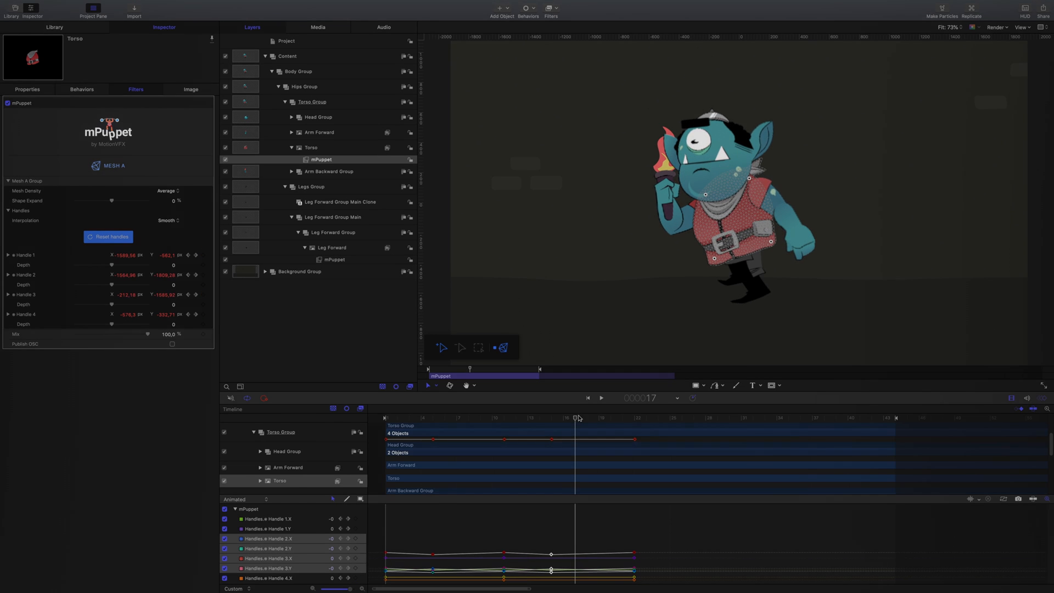
{"action": "left_click", "coordinate": [601, 397]}
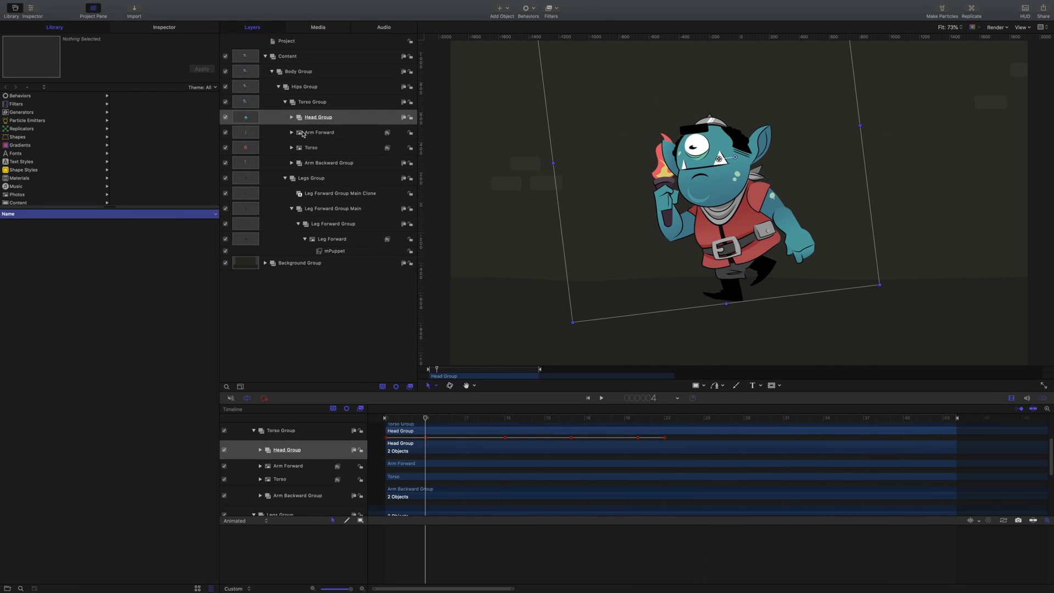
- Keyframe Arm Forward's Rotation Z across several frames so the arm swings back and forth
{"action": "left_click", "coordinate": [319, 131]}
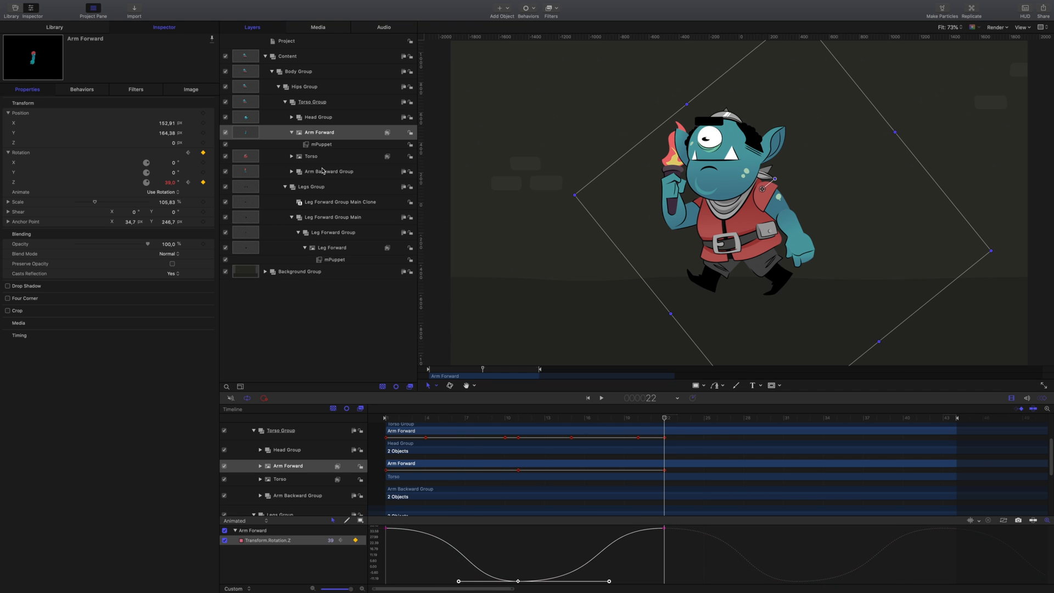
{"action": "left_click", "coordinate": [321, 144]}
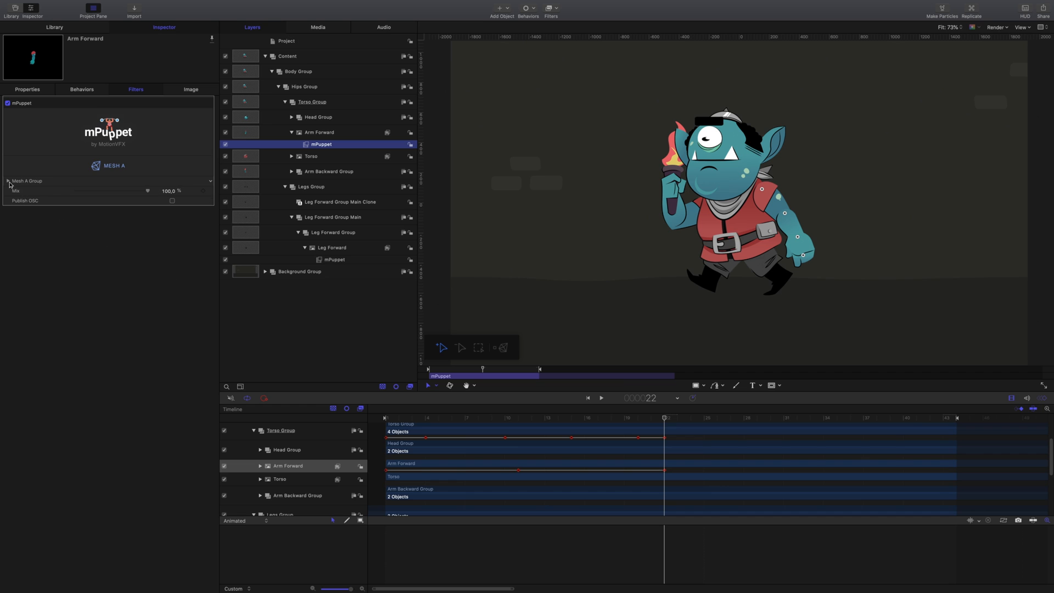
- Reposition and paste keyframes on Arm Forward's mPuppet handles so the arm bends through the swing
{"action": "left_click", "coordinate": [8, 180]}
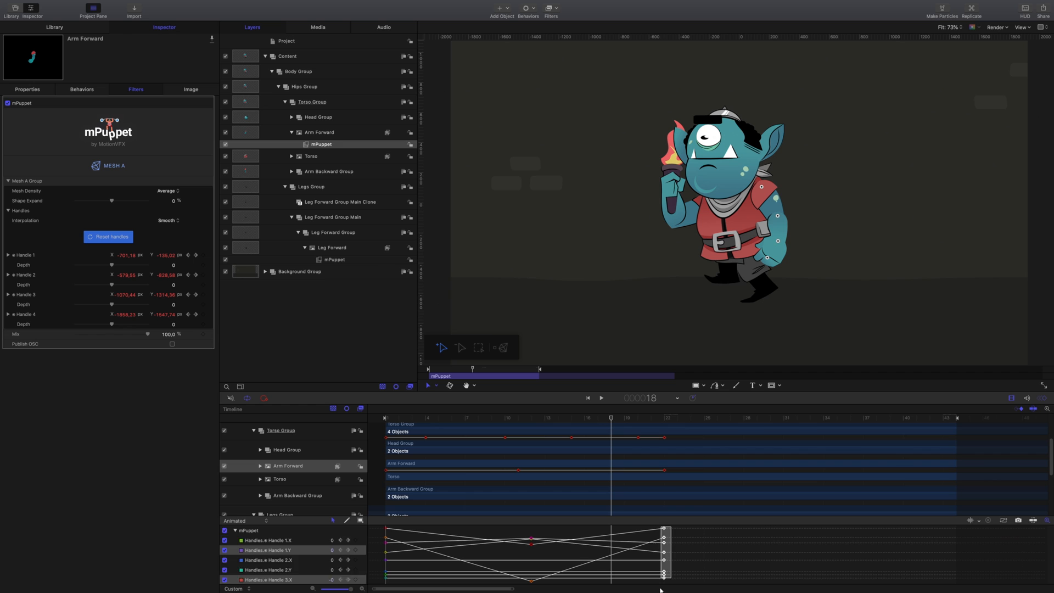
{"action": "key", "text": "cmd+v"}
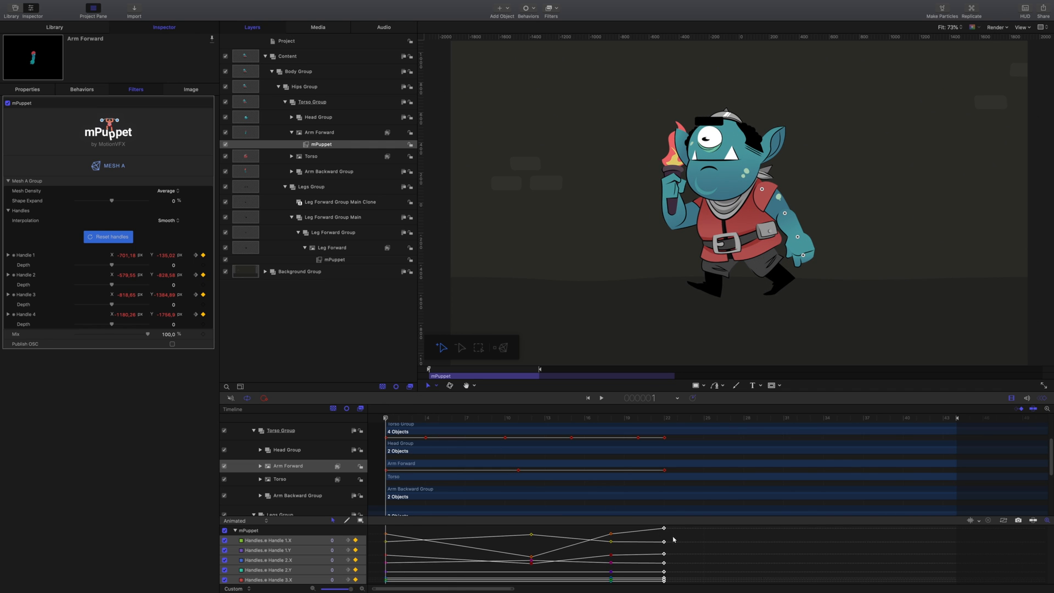
{"action": "mouse_move", "coordinate": [644, 558]}
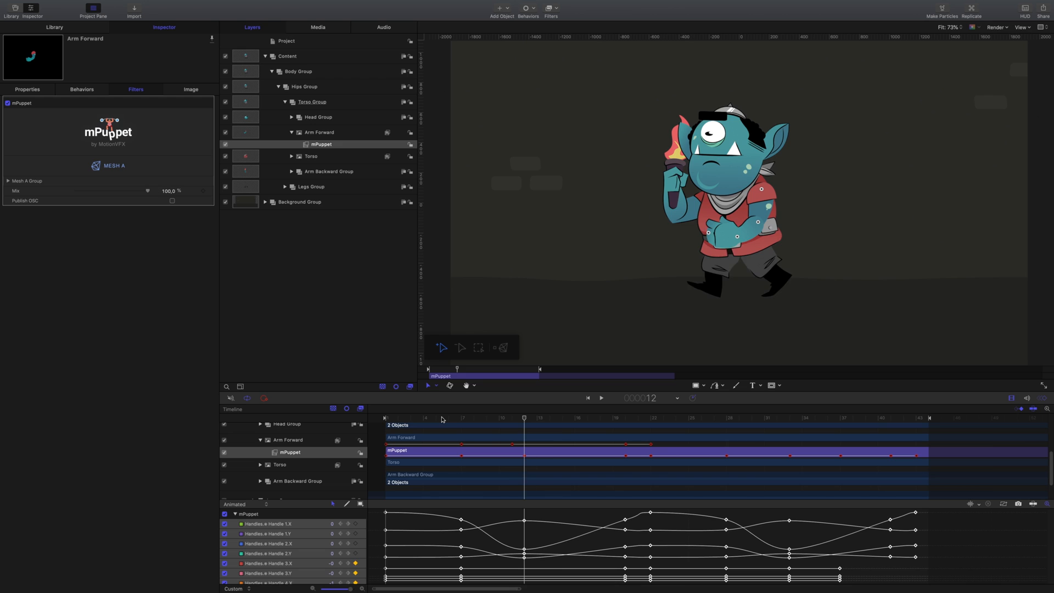
{"action": "left_click", "coordinate": [328, 172]}
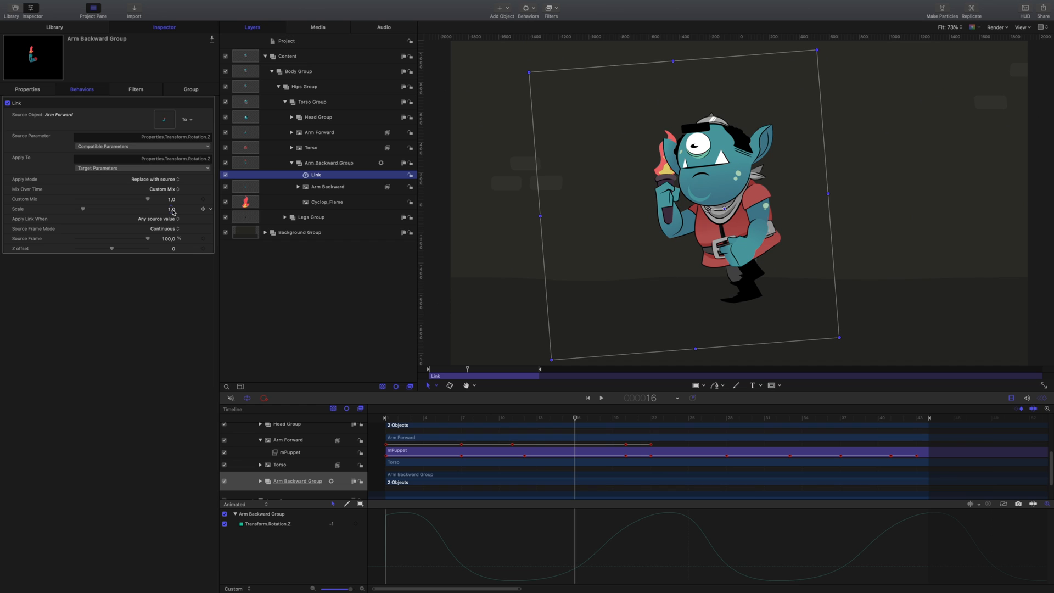
- Link Arm Backward Group's Rotation Z to Arm Forward with Scale -1 and Z offset -20
{"action": "left_click", "coordinate": [171, 209]}
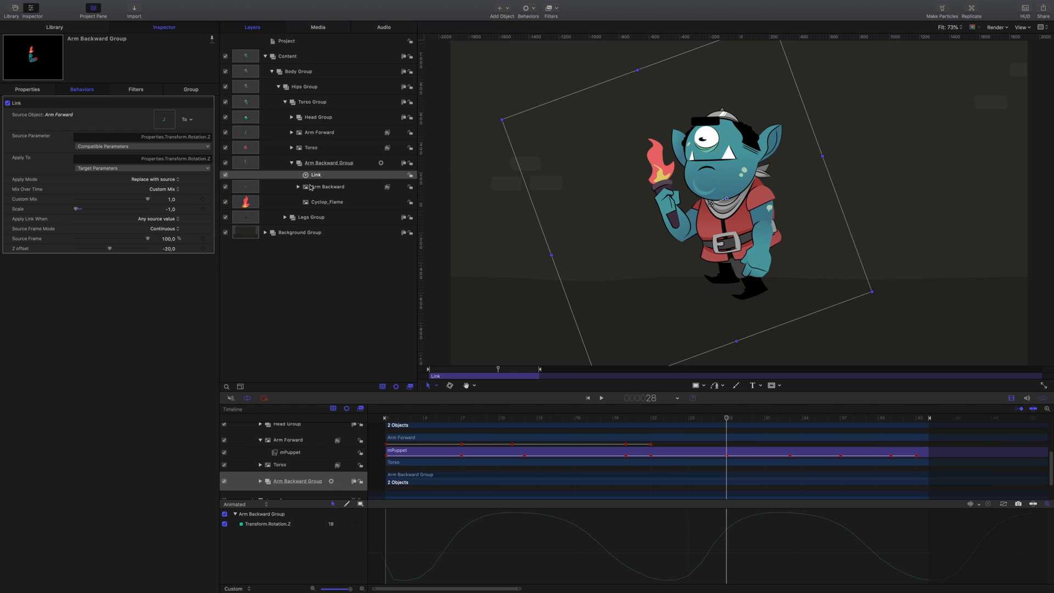
- Keyframe Arm Backward's mPuppet handles, copying a handle keyframe to a later frame
{"action": "left_click", "coordinate": [328, 199]}
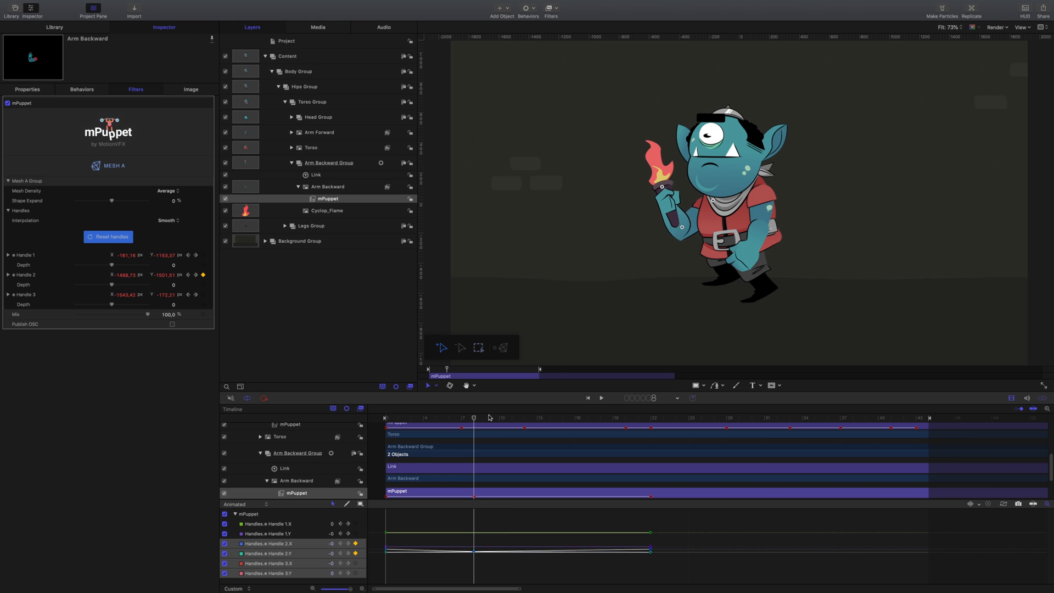
{"action": "key", "text": "cmd+c"}
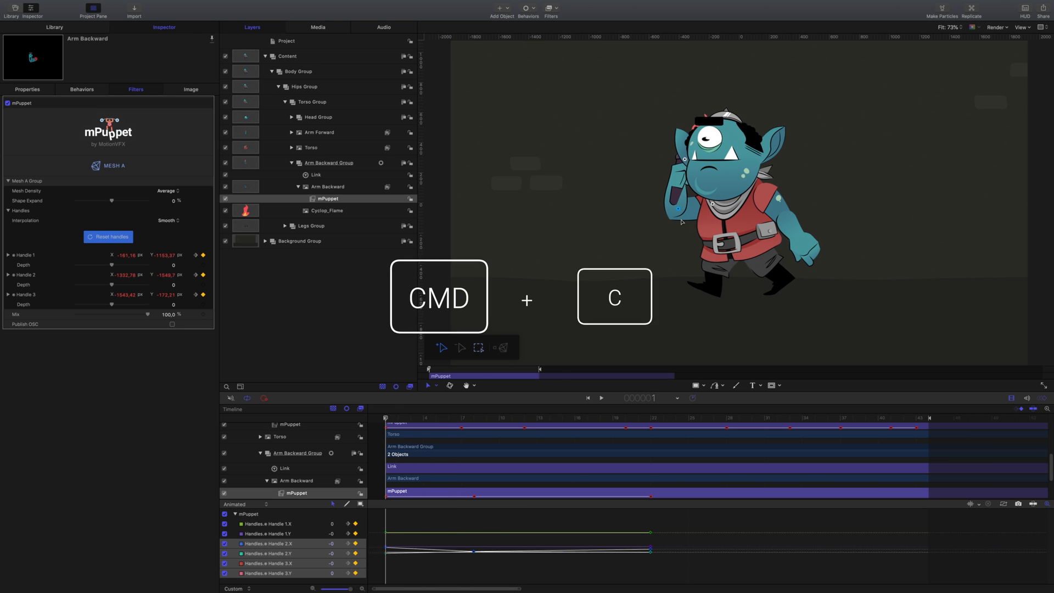
{"action": "key", "text": "cmd+v"}
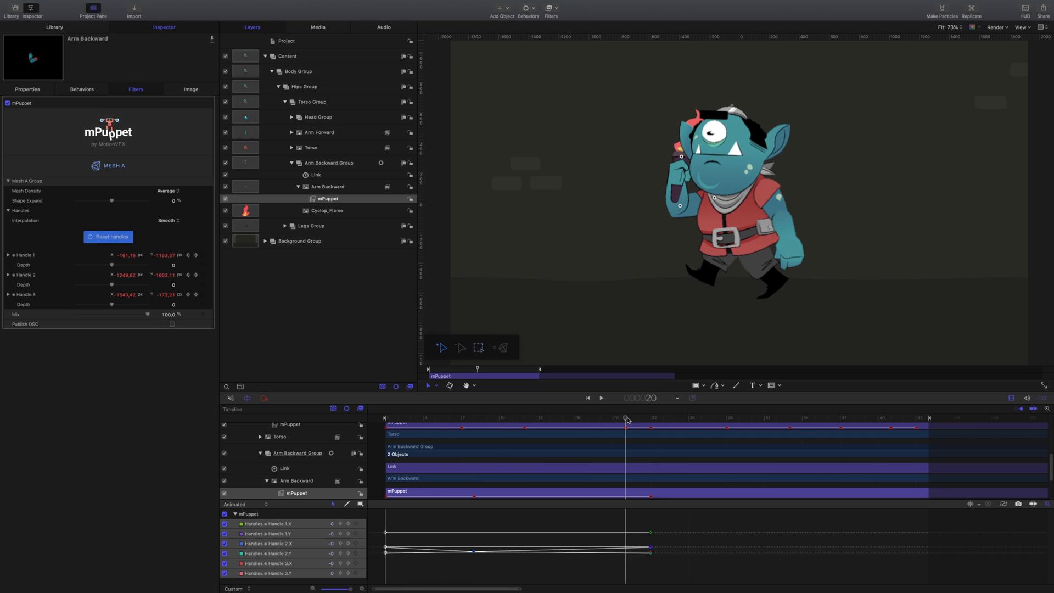
{"action": "left_click", "coordinate": [326, 211]}
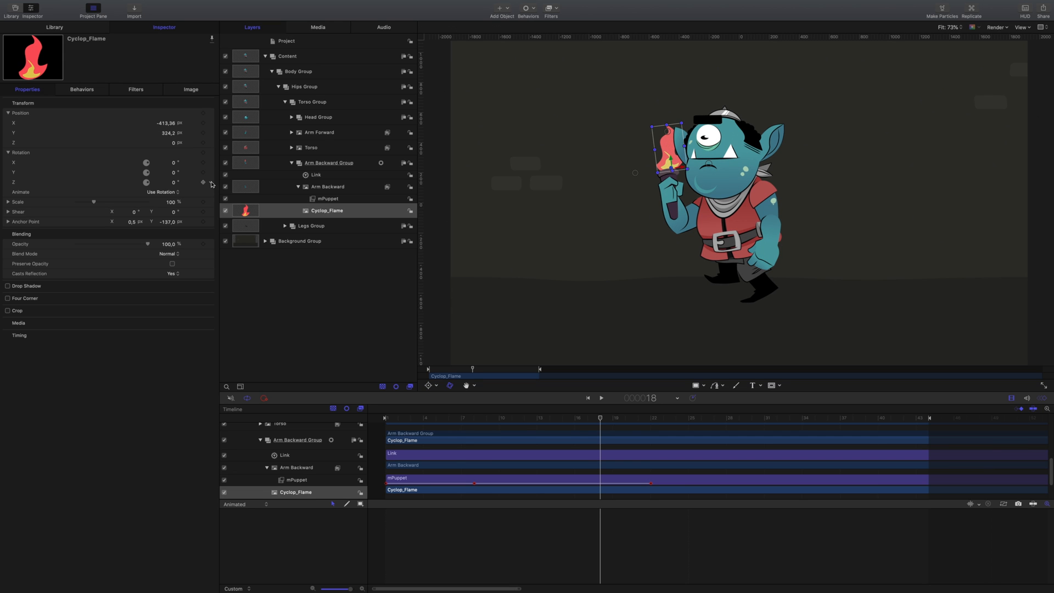
- Add a Link parameter behavior to Cyclop_Flame's Rotation Z so the flame follows the arm
{"action": "left_click", "coordinate": [204, 182]}
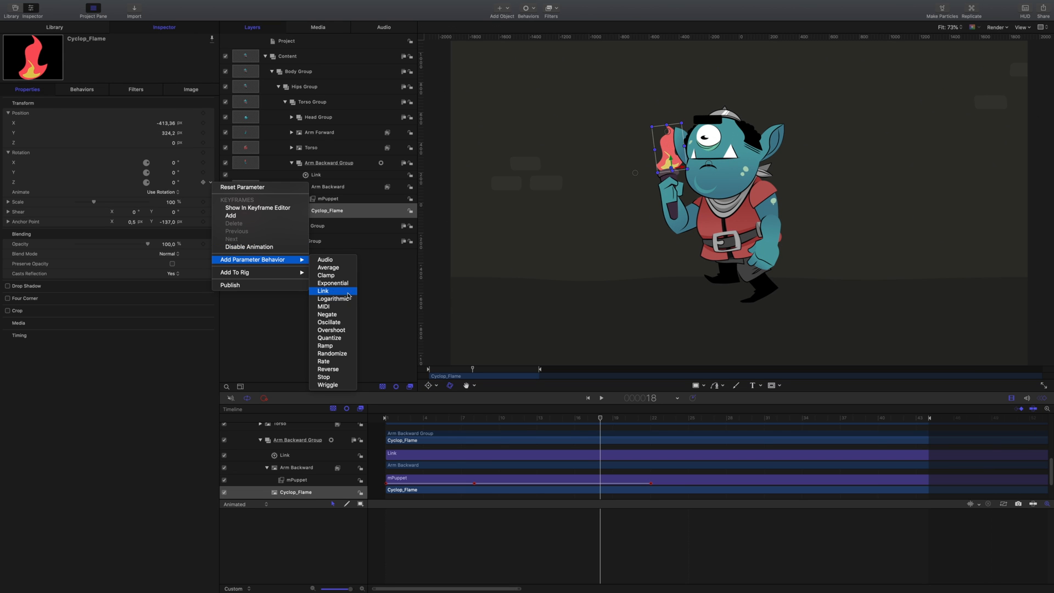
{"action": "left_click", "coordinate": [323, 290]}
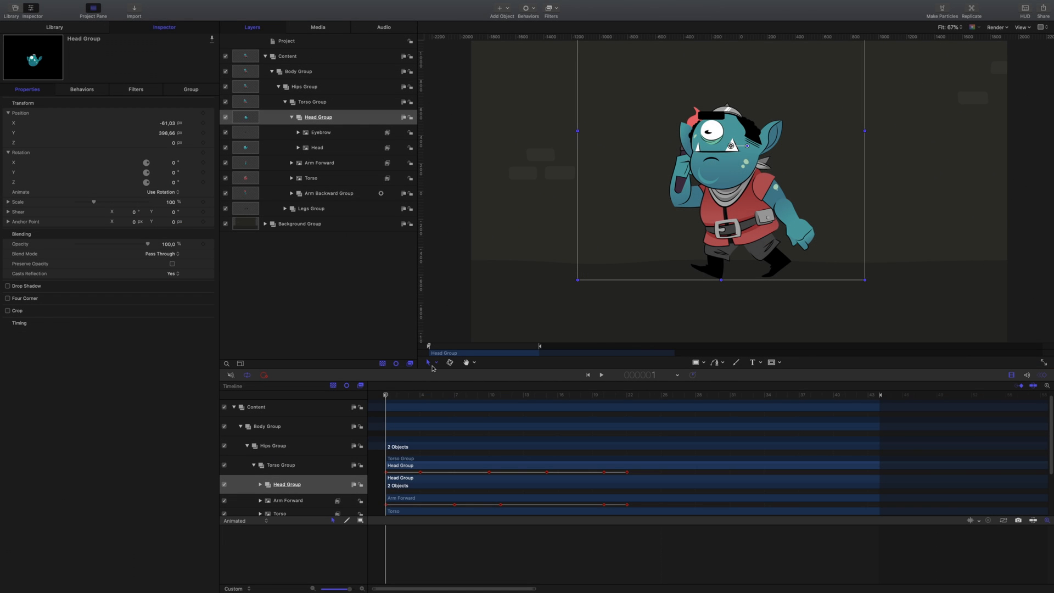
- Move Head Group's anchor point down to the neck with the Anchor Point tool
{"action": "left_click", "coordinate": [449, 362]}
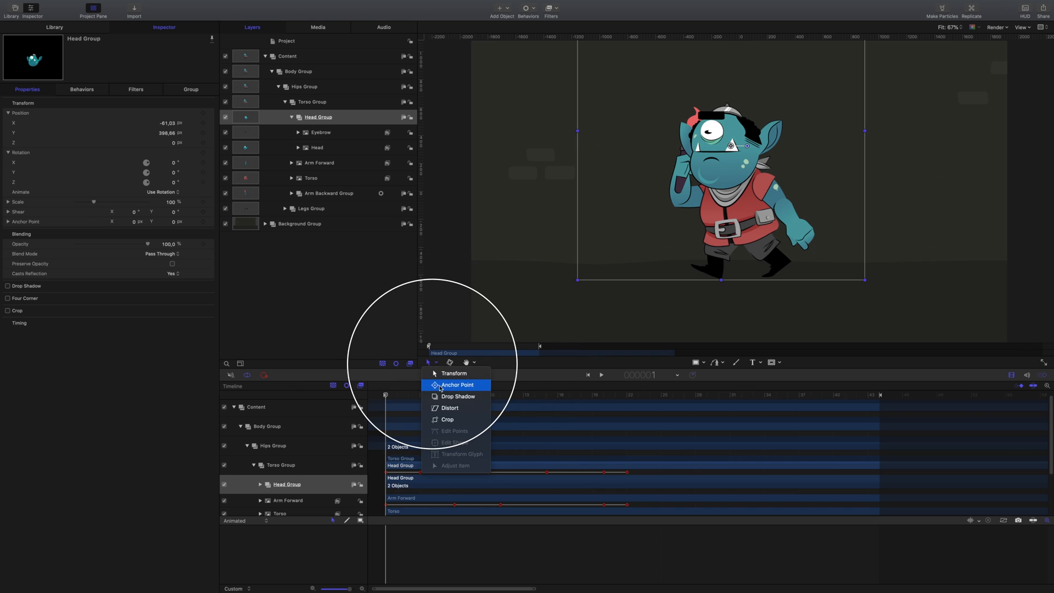
{"action": "left_click", "coordinate": [457, 384]}
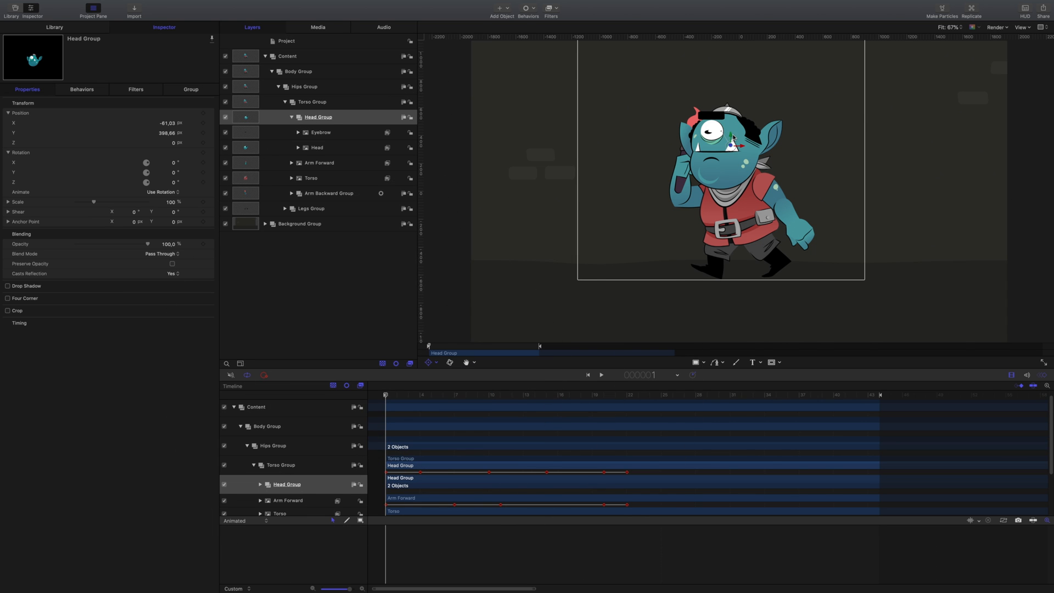
{"action": "left_click_drag", "start_coordinate": [732, 139], "coordinate": [731, 179]}
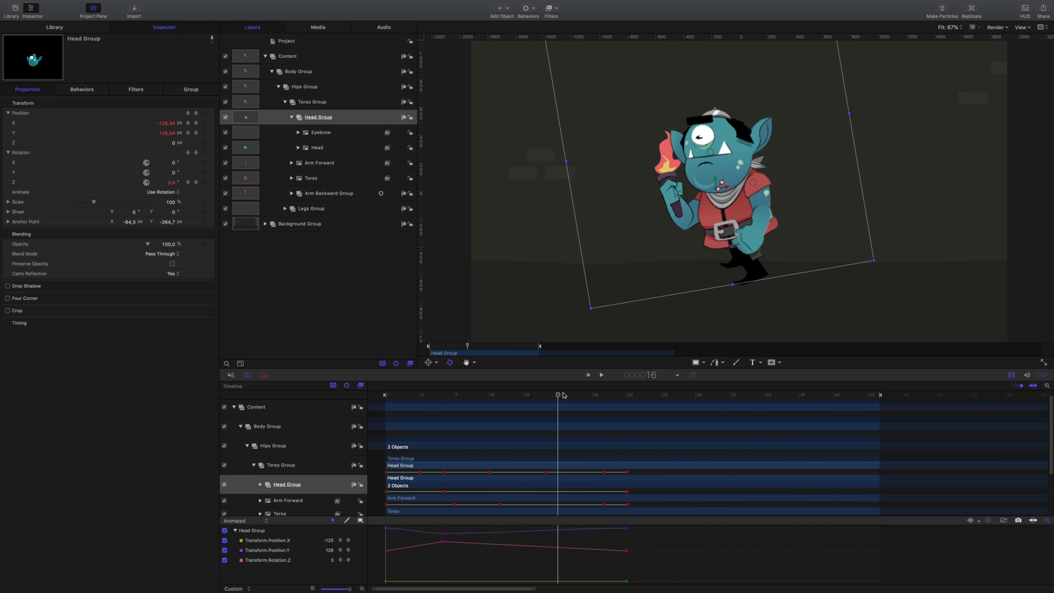
- Keyframe Head Group's Position and Rotation Z across the timeline so the head bobs
{"action": "key", "text": "cmd+c"}
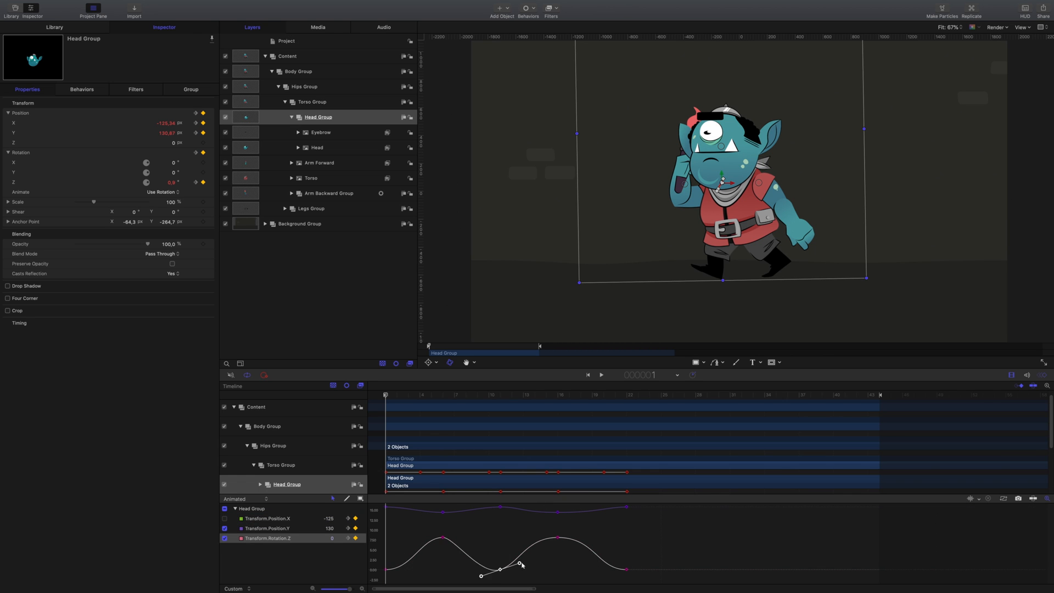
{"action": "right_click", "coordinate": [269, 528]}
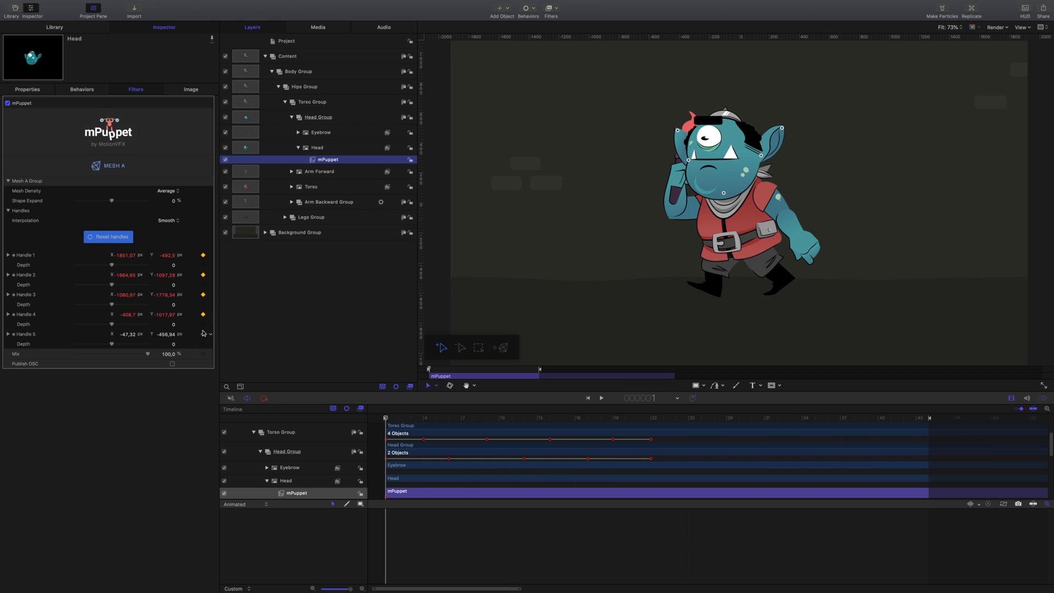
- Keyframe the Head mPuppet filter's five handles so the head deforms during the walk
{"action": "left_click", "coordinate": [501, 348]}
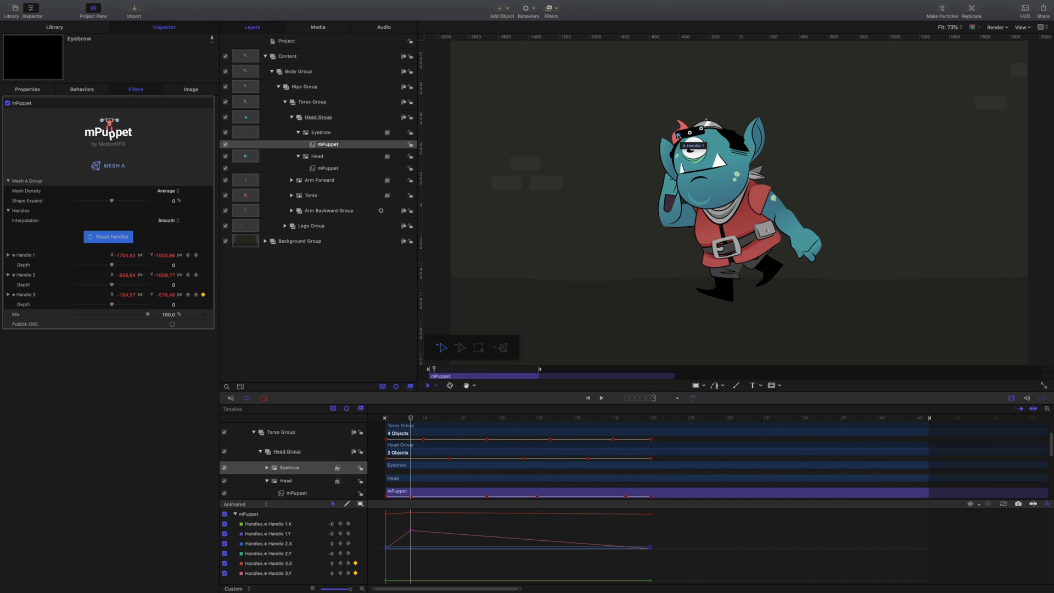
- Drag and copy Eyebrow mPuppet handle keyframes so the eyebrow raises and lowers
{"action": "left_click", "coordinate": [462, 418]}
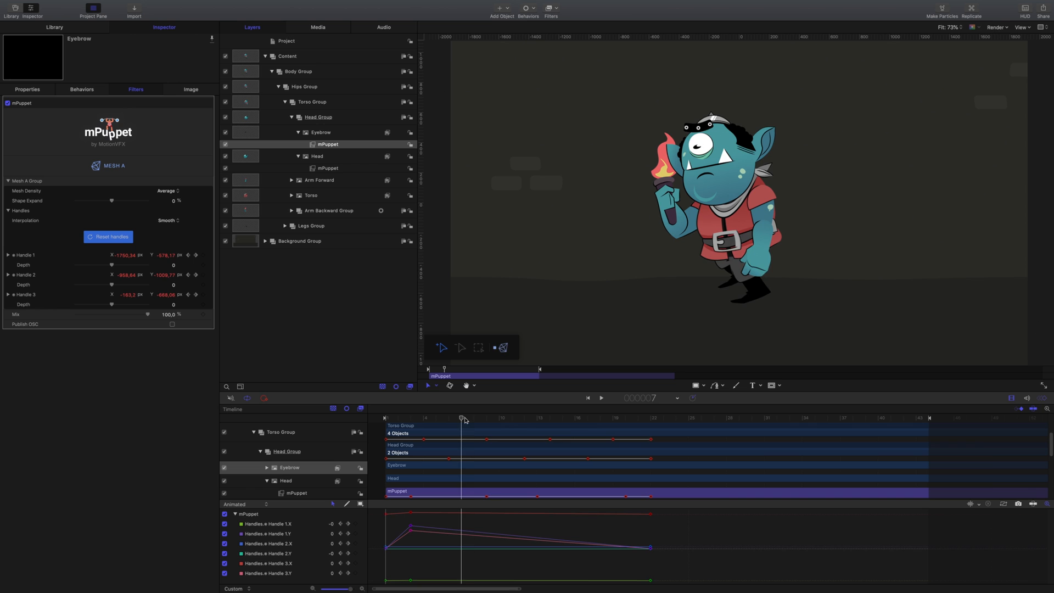
{"action": "left_click_drag", "start_coordinate": [461, 417], "coordinate": [512, 417]}
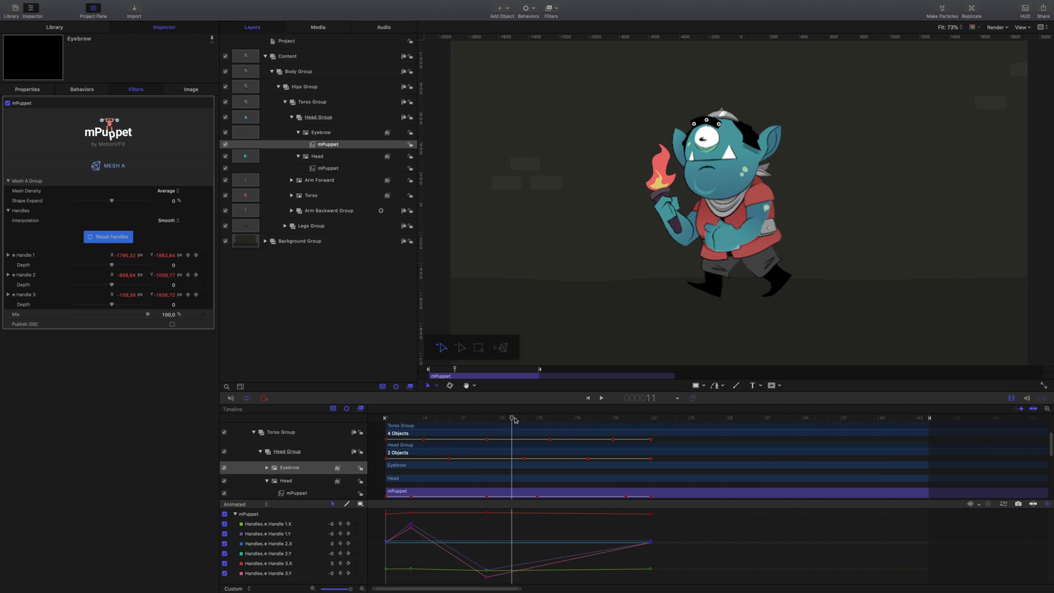
{"action": "key", "text": "cmd+c"}
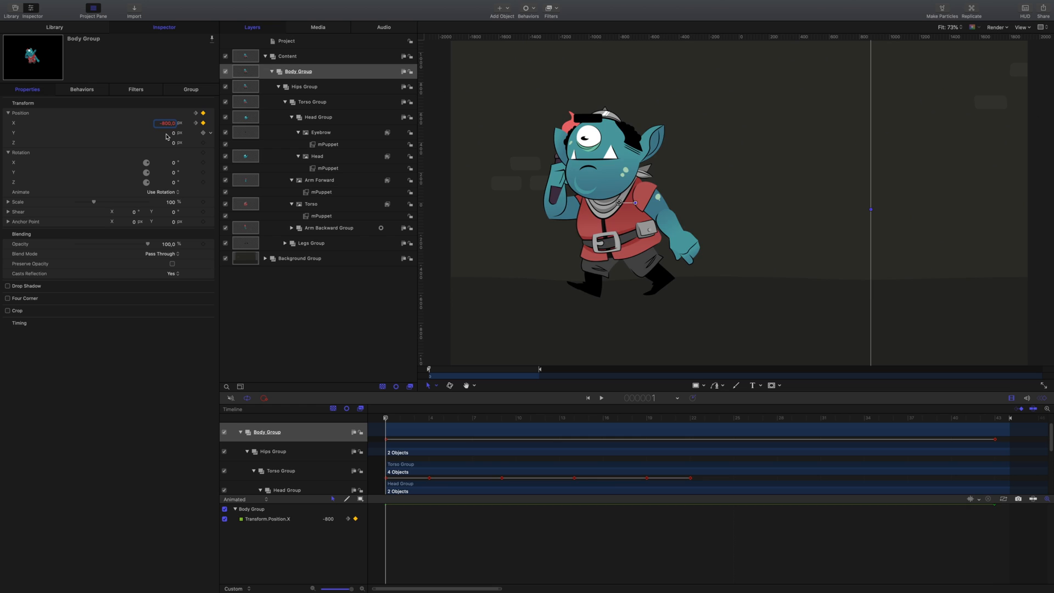
- Keyframe Body Group Position X to 800 with Linear interpolation and play back the walk
{"action": "type", "text": "800"}
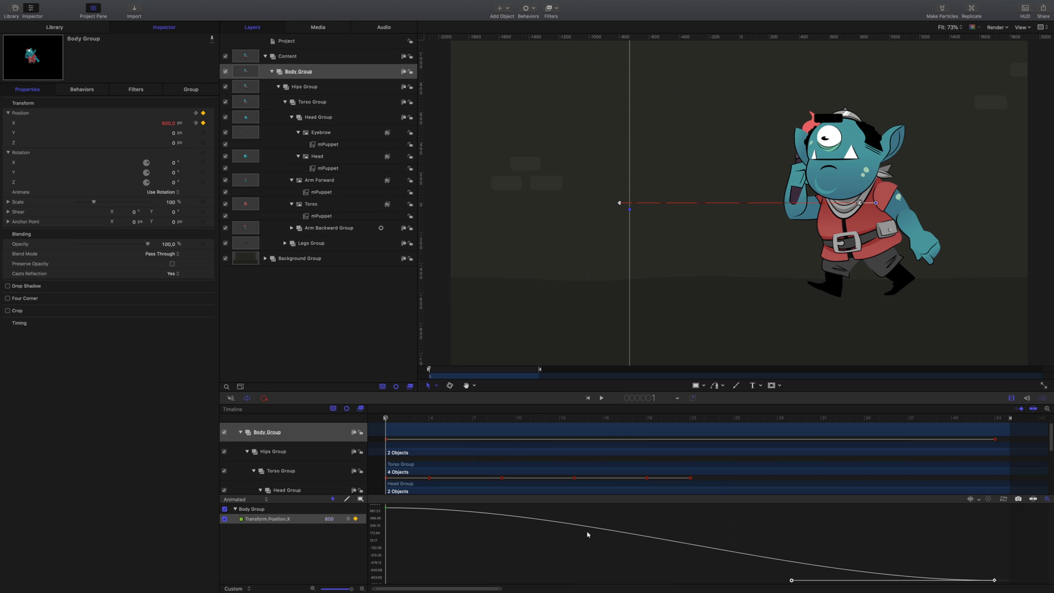
{"action": "right_click", "coordinate": [587, 533]}
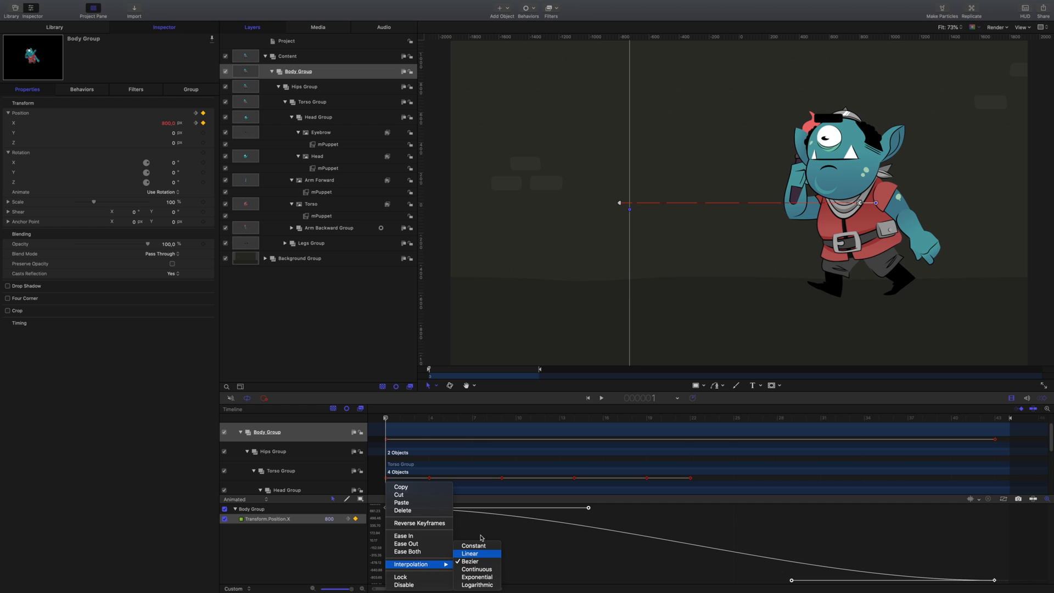
{"action": "left_click", "coordinate": [471, 553]}
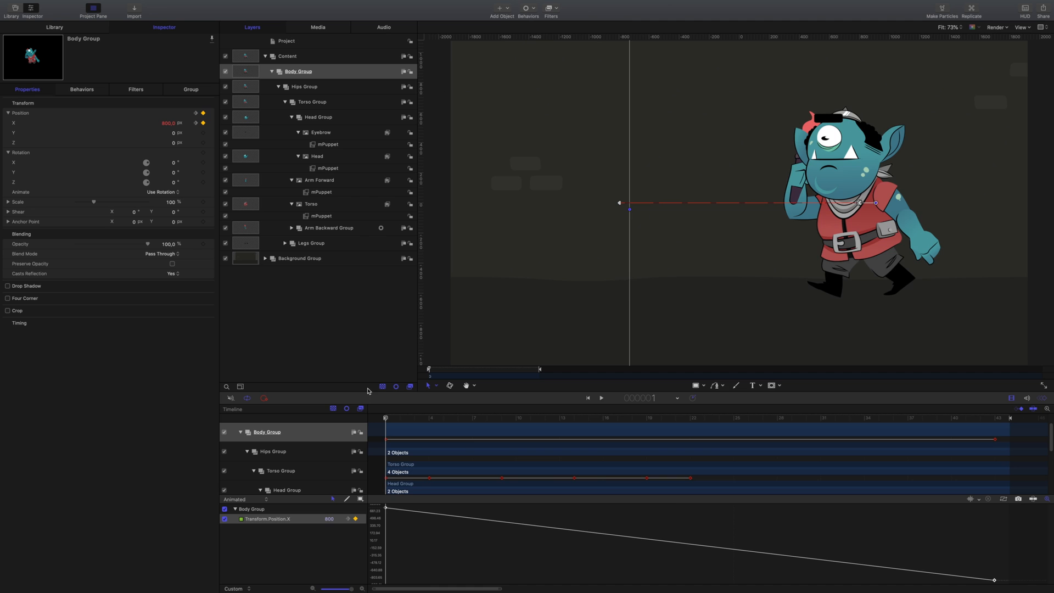
{"action": "left_click", "coordinate": [601, 398]}
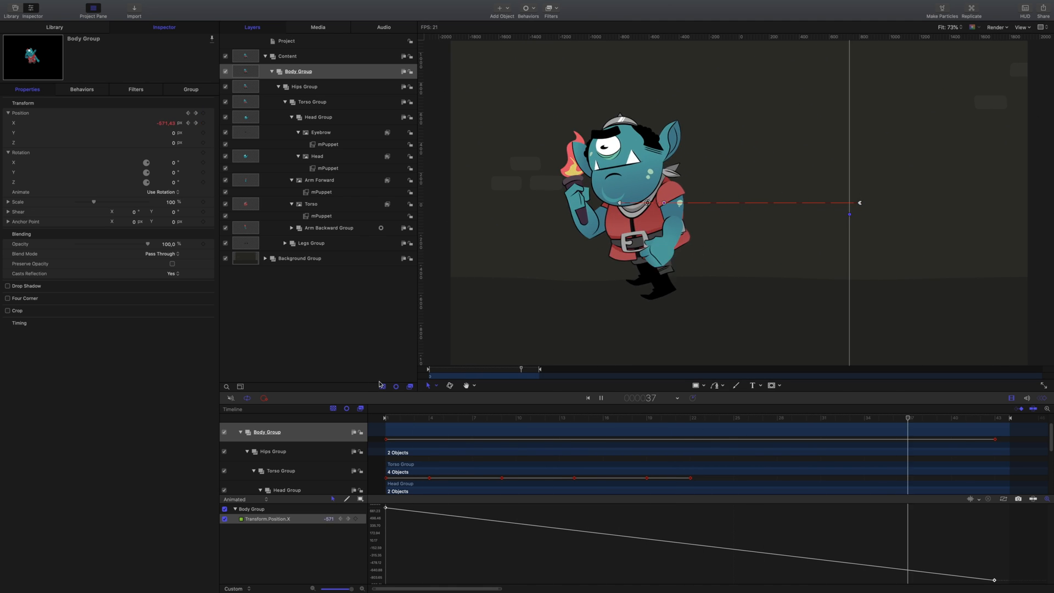